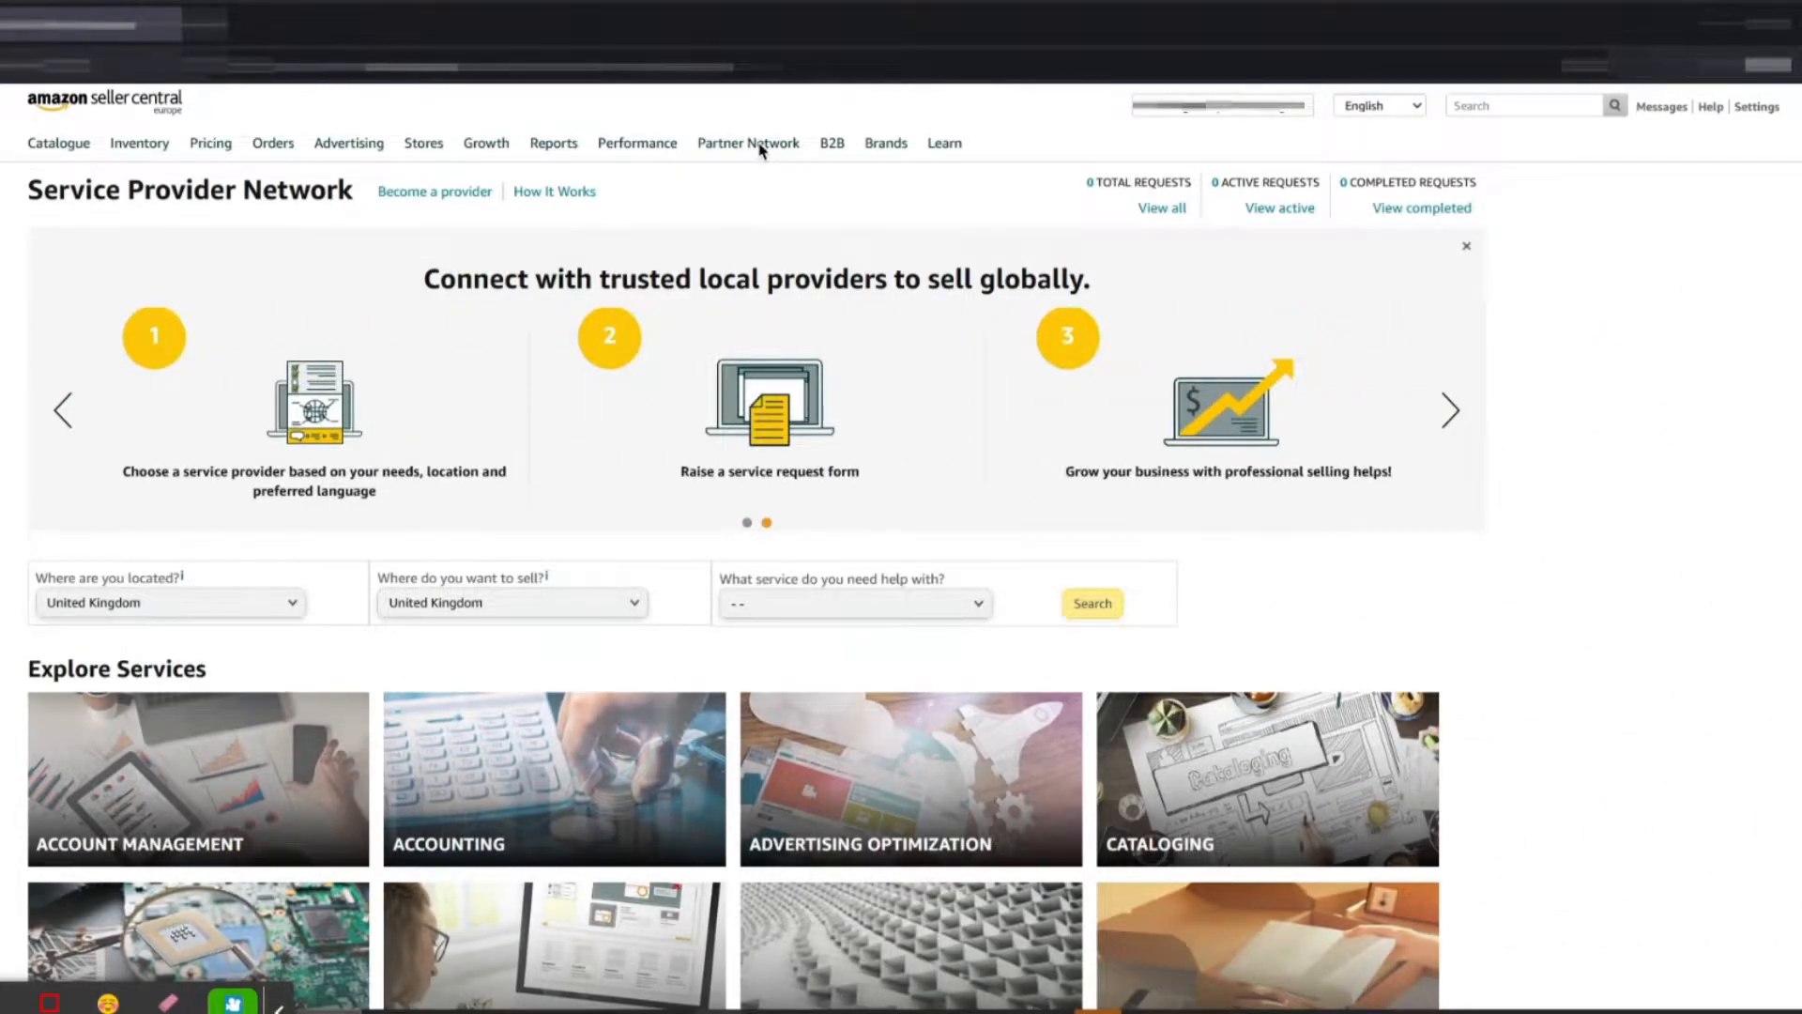
- Go to Partner Network > Explore Services and scroll down to the service tiles
left_click(747, 143)
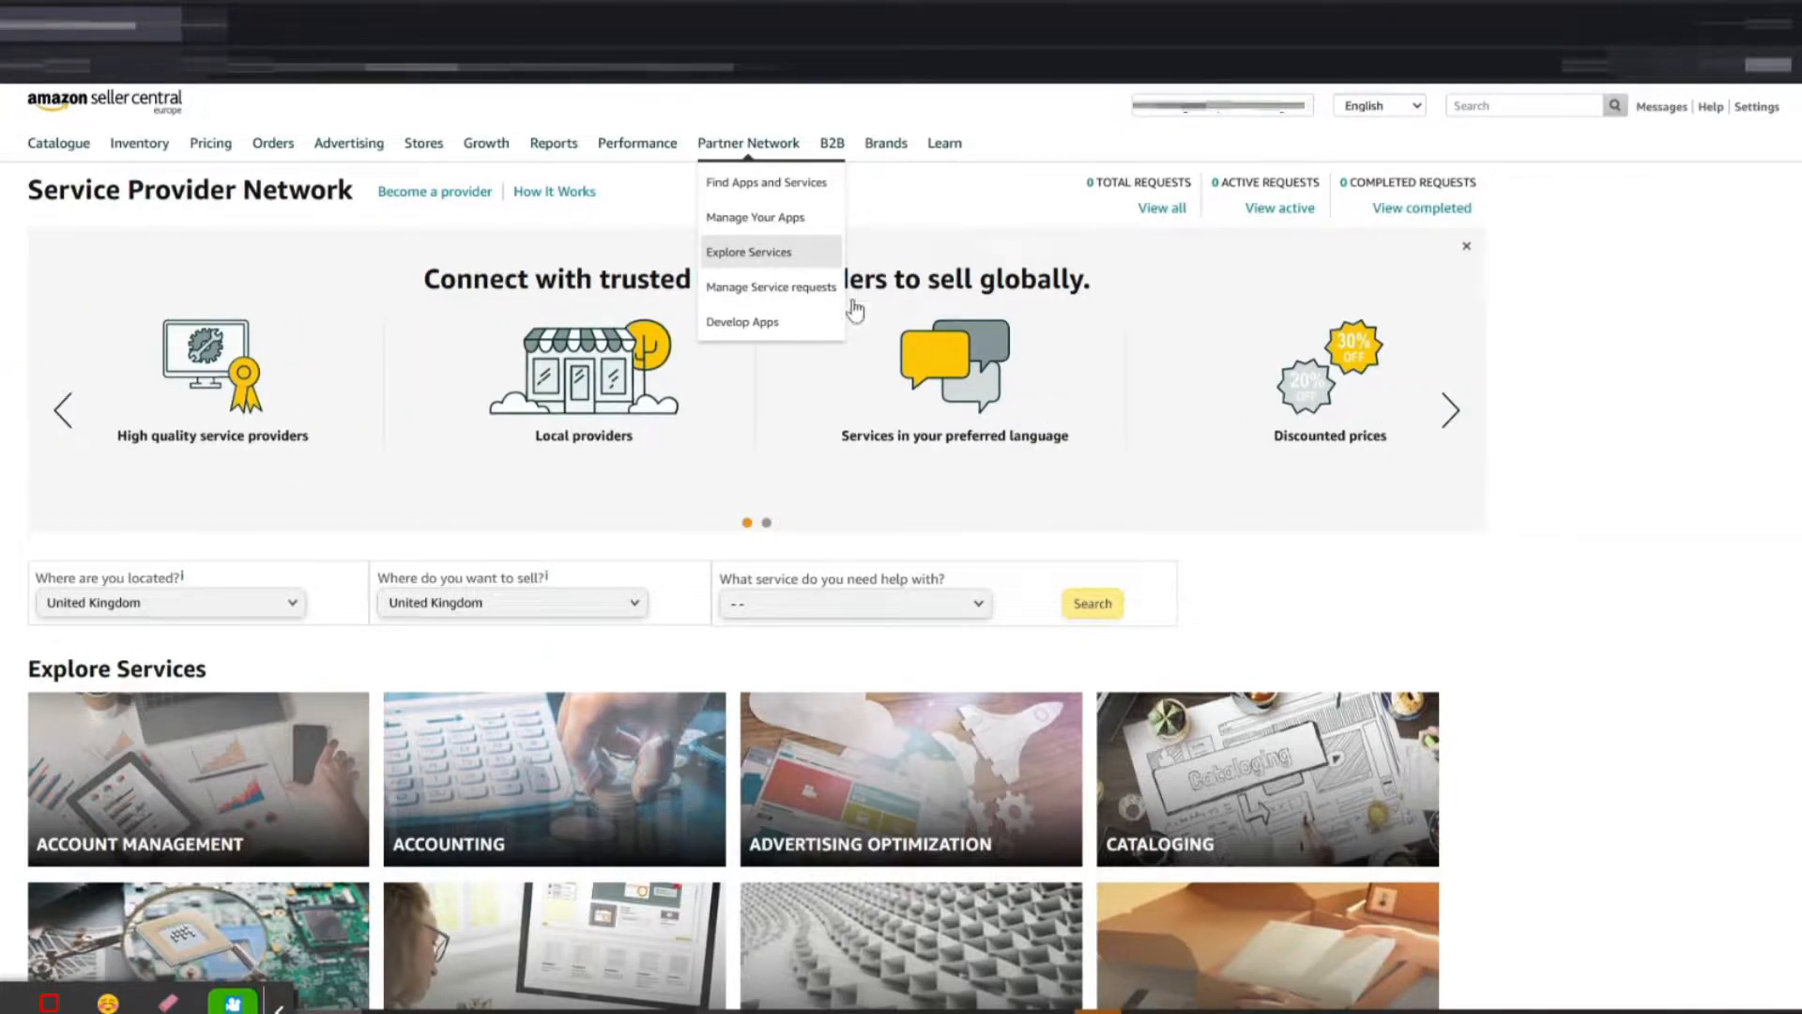
scroll("down", 3)
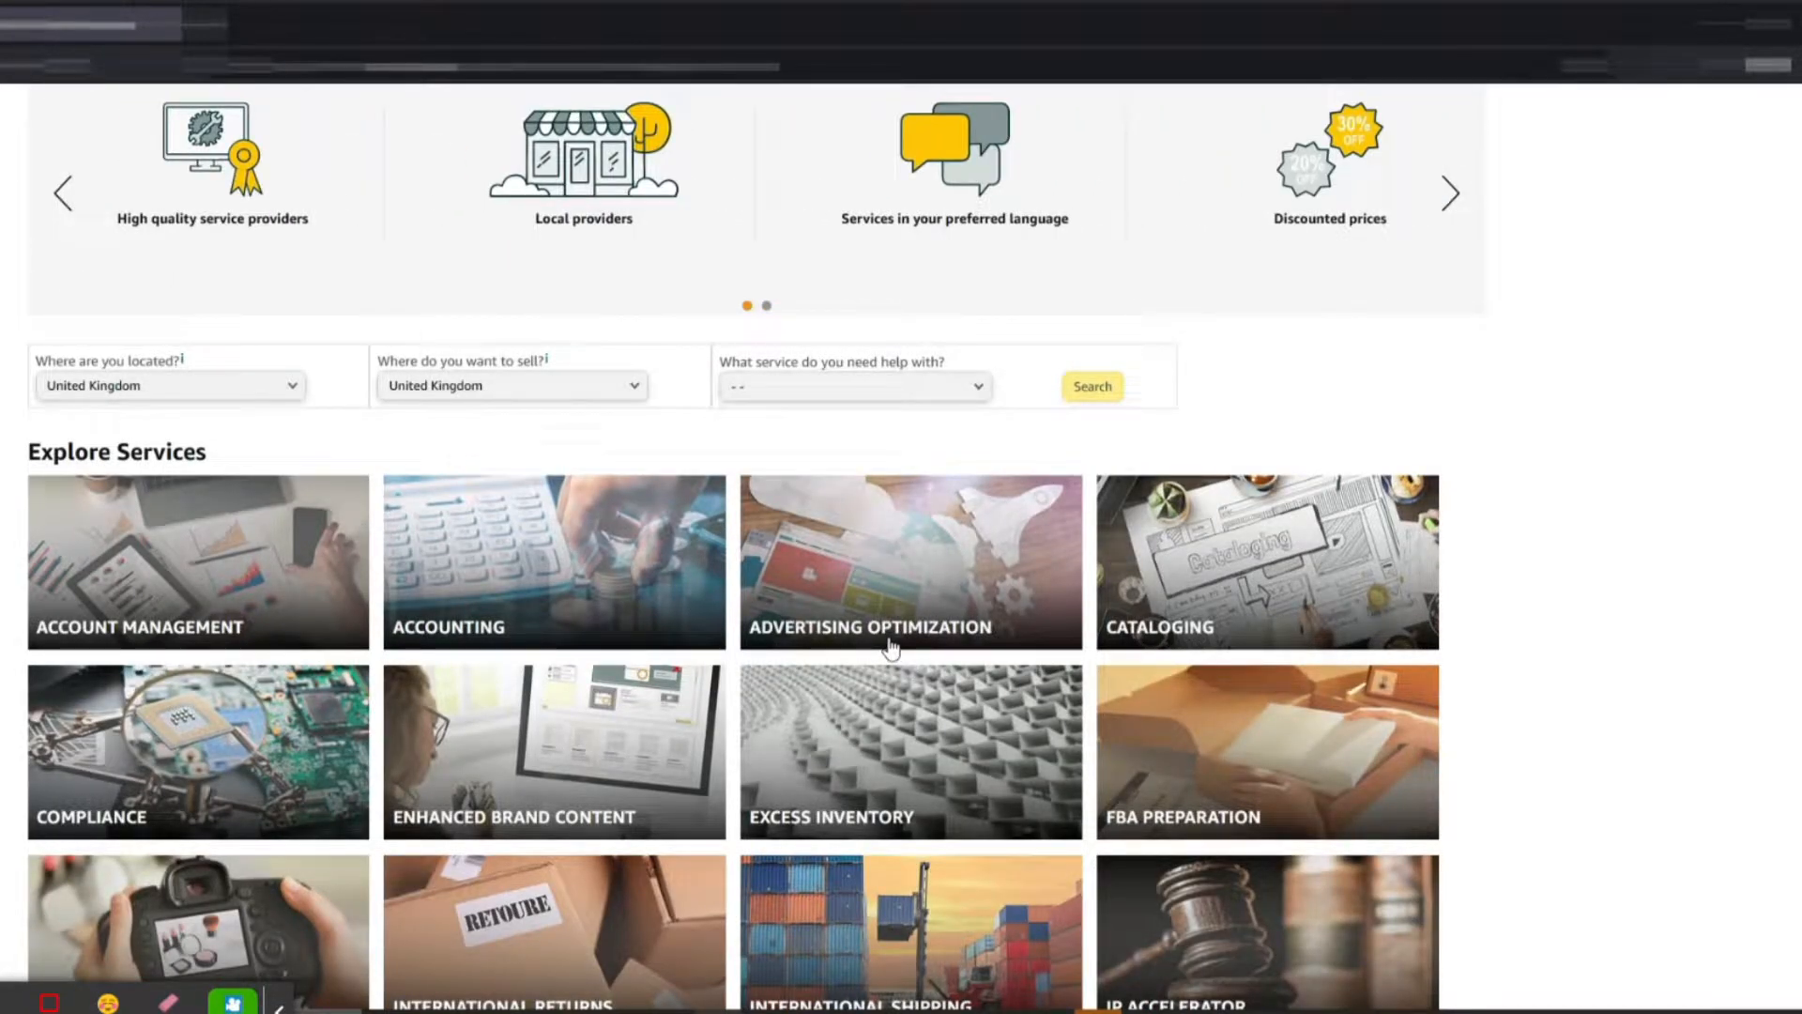
scroll("down", 3)
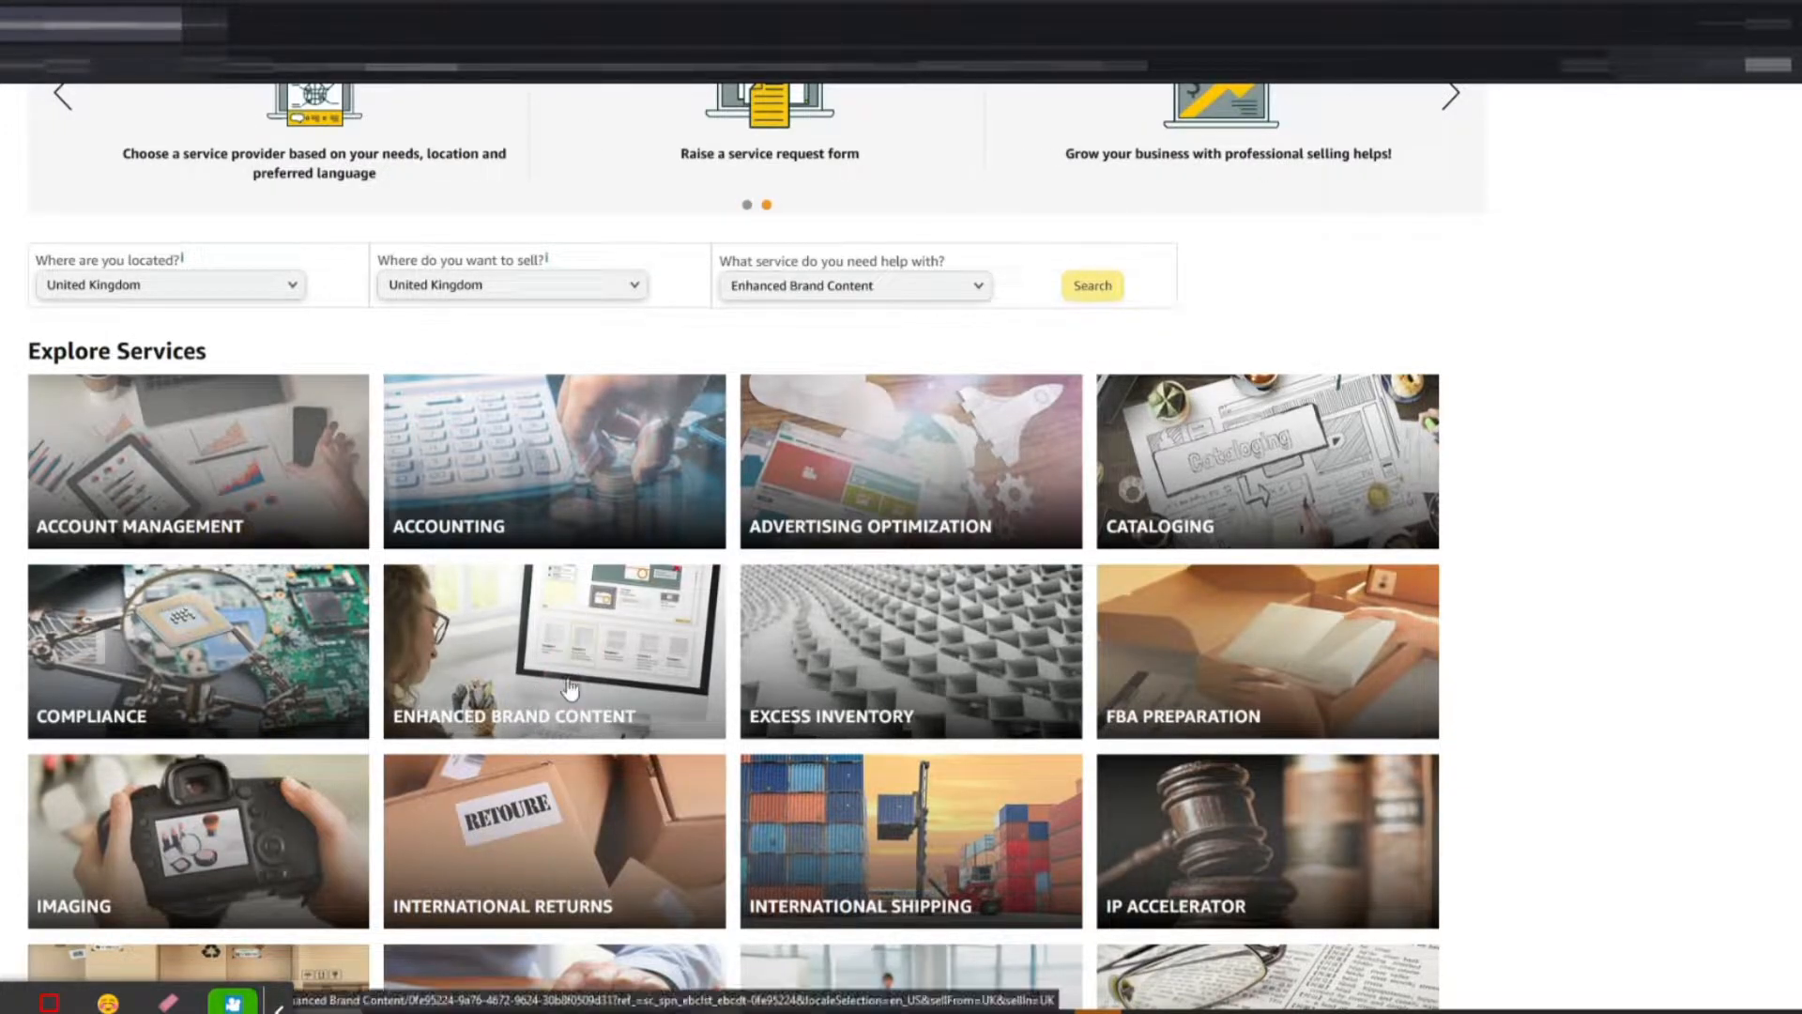
- Browse the 169 UK Enhanced Brand Content providers
left_click(553, 651)
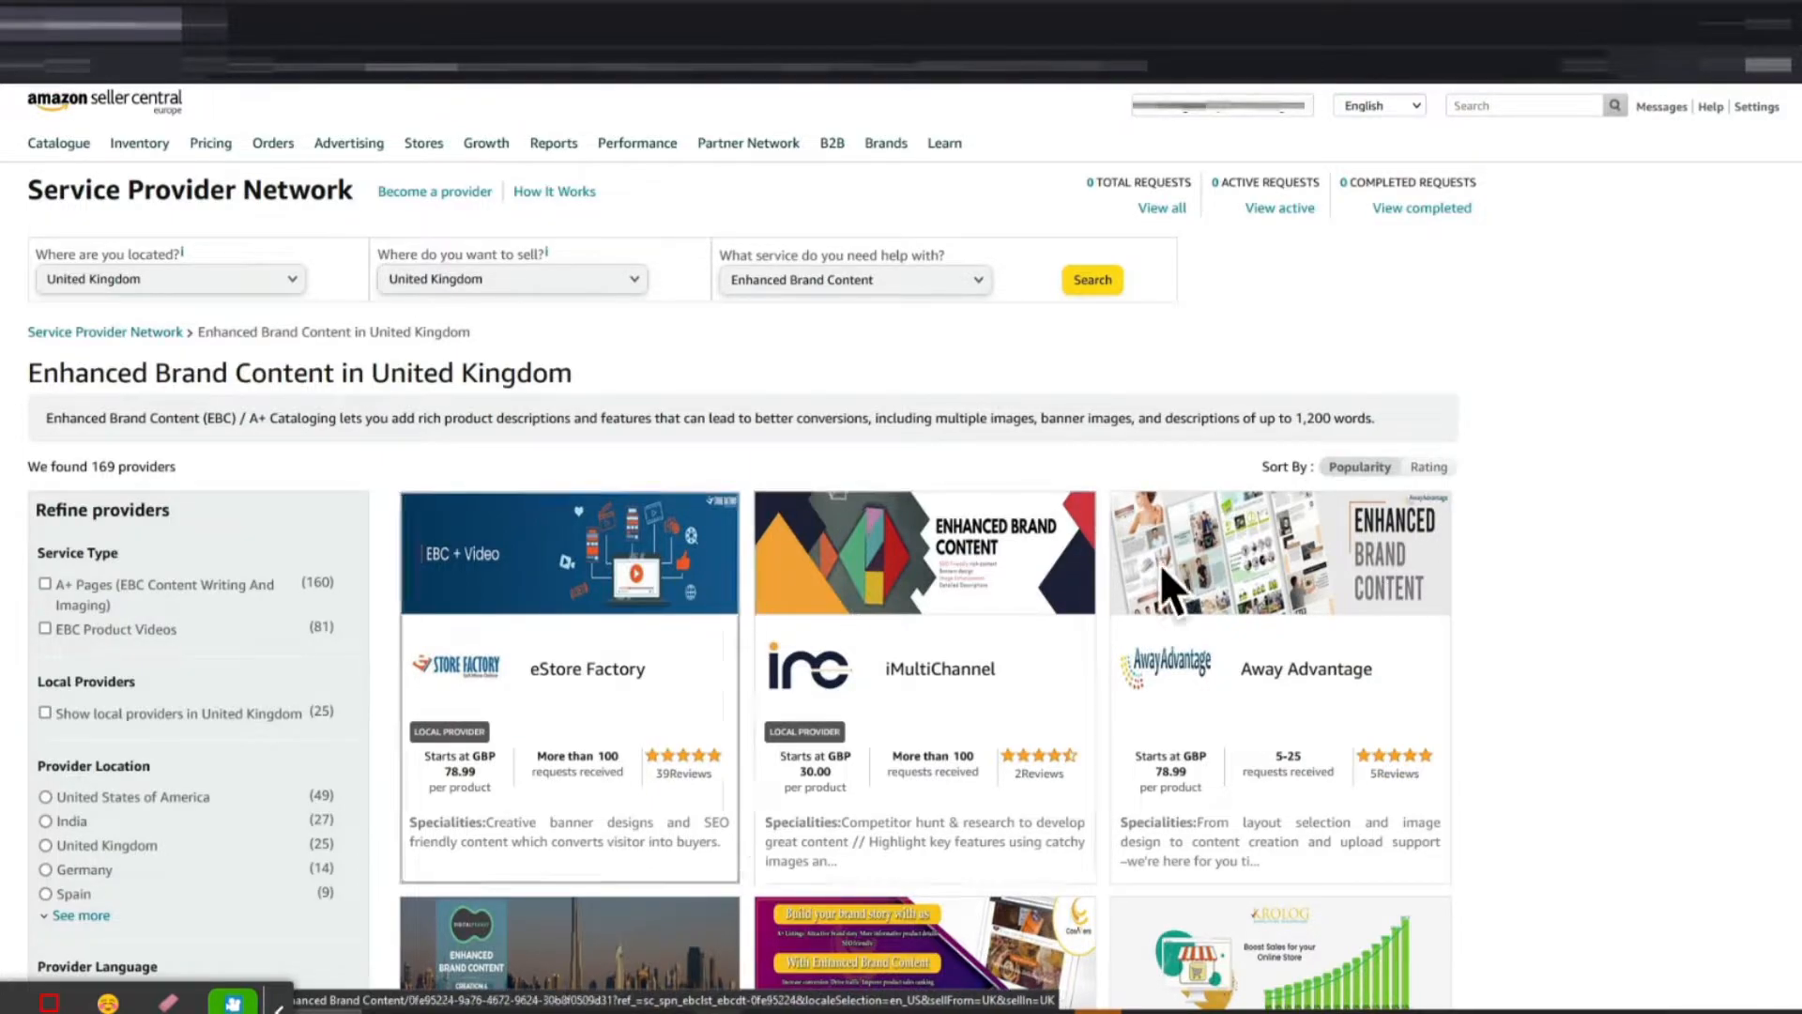
scroll("down", 3)
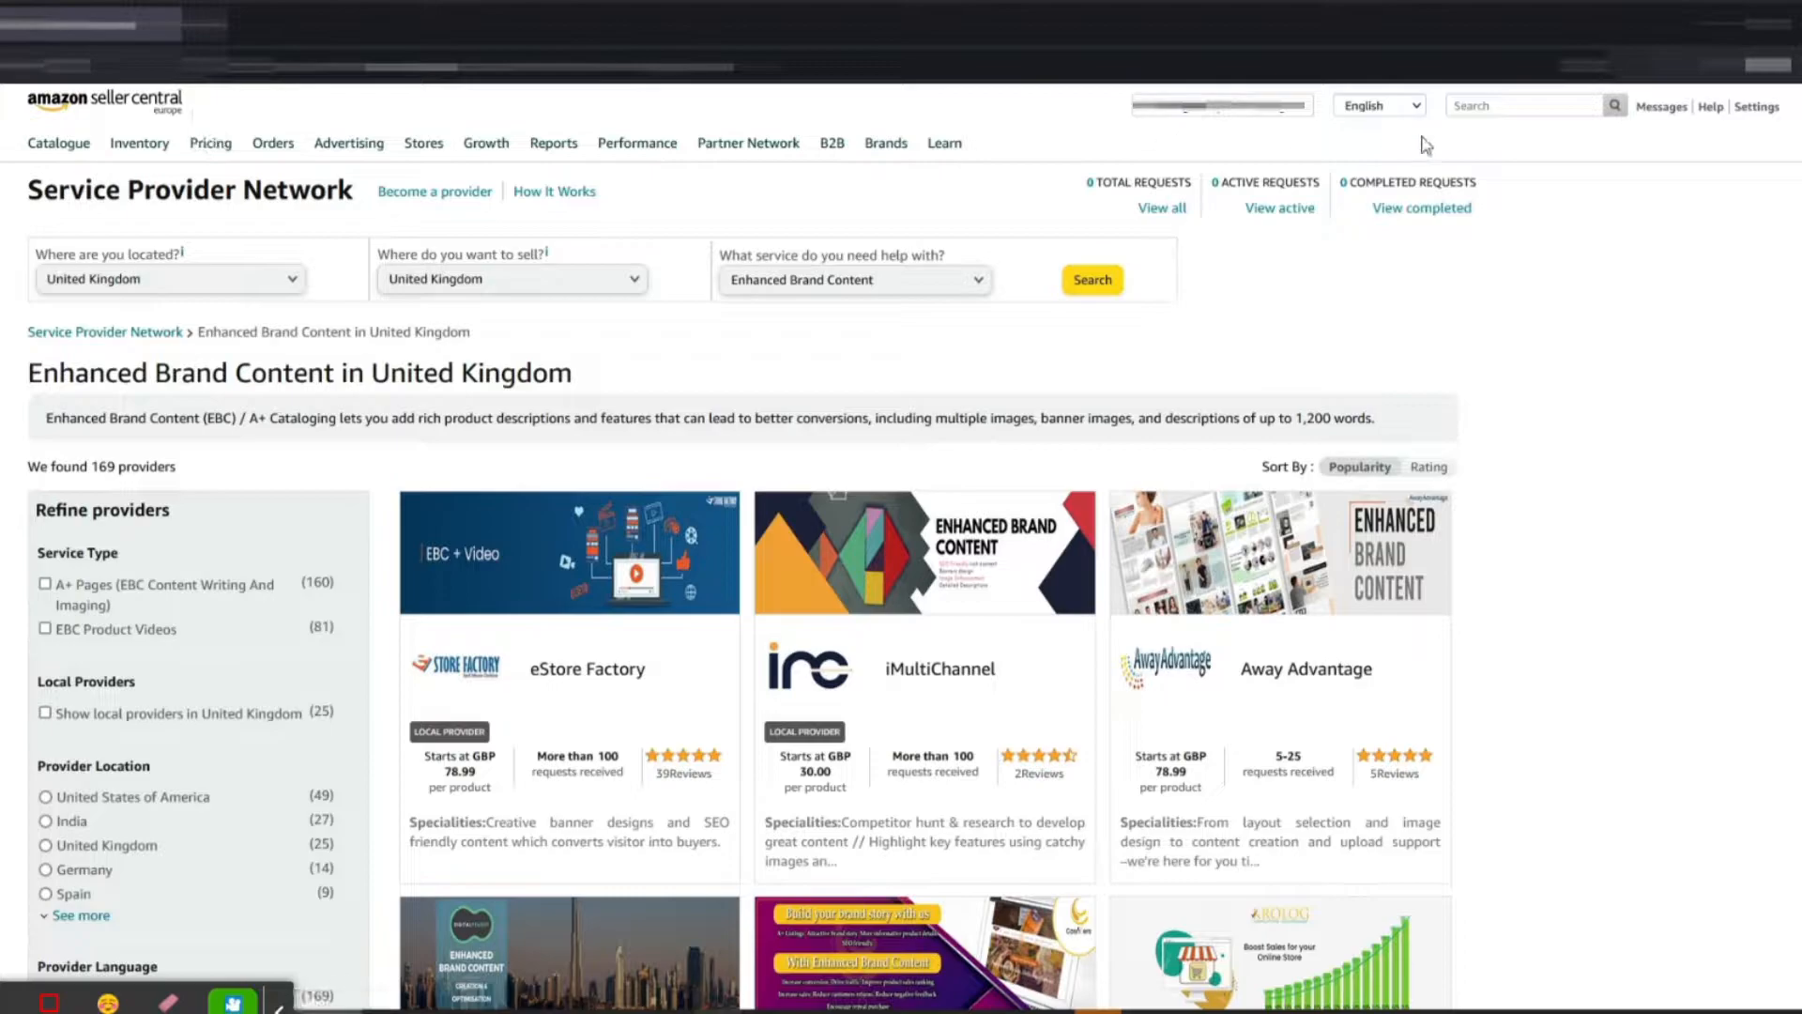
- Reach Settings > User Permissions to see current users and the add-user form
left_click(1757, 107)
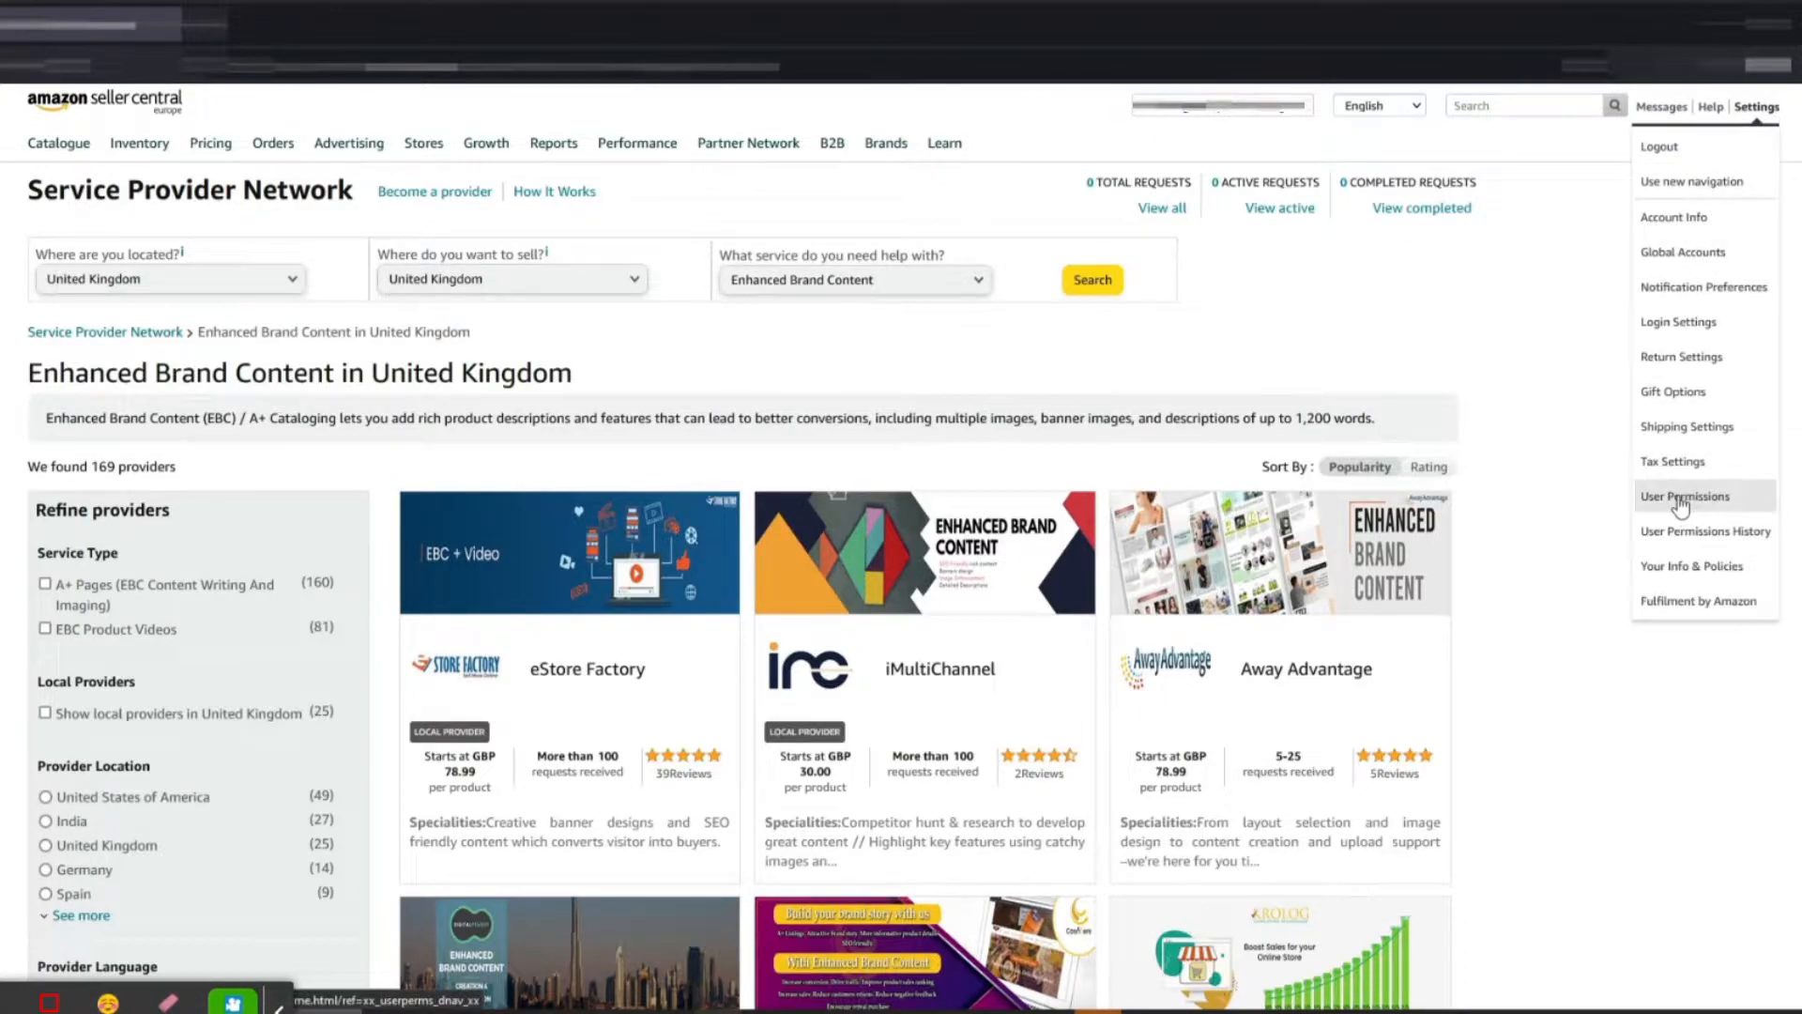
left_click(1686, 495)
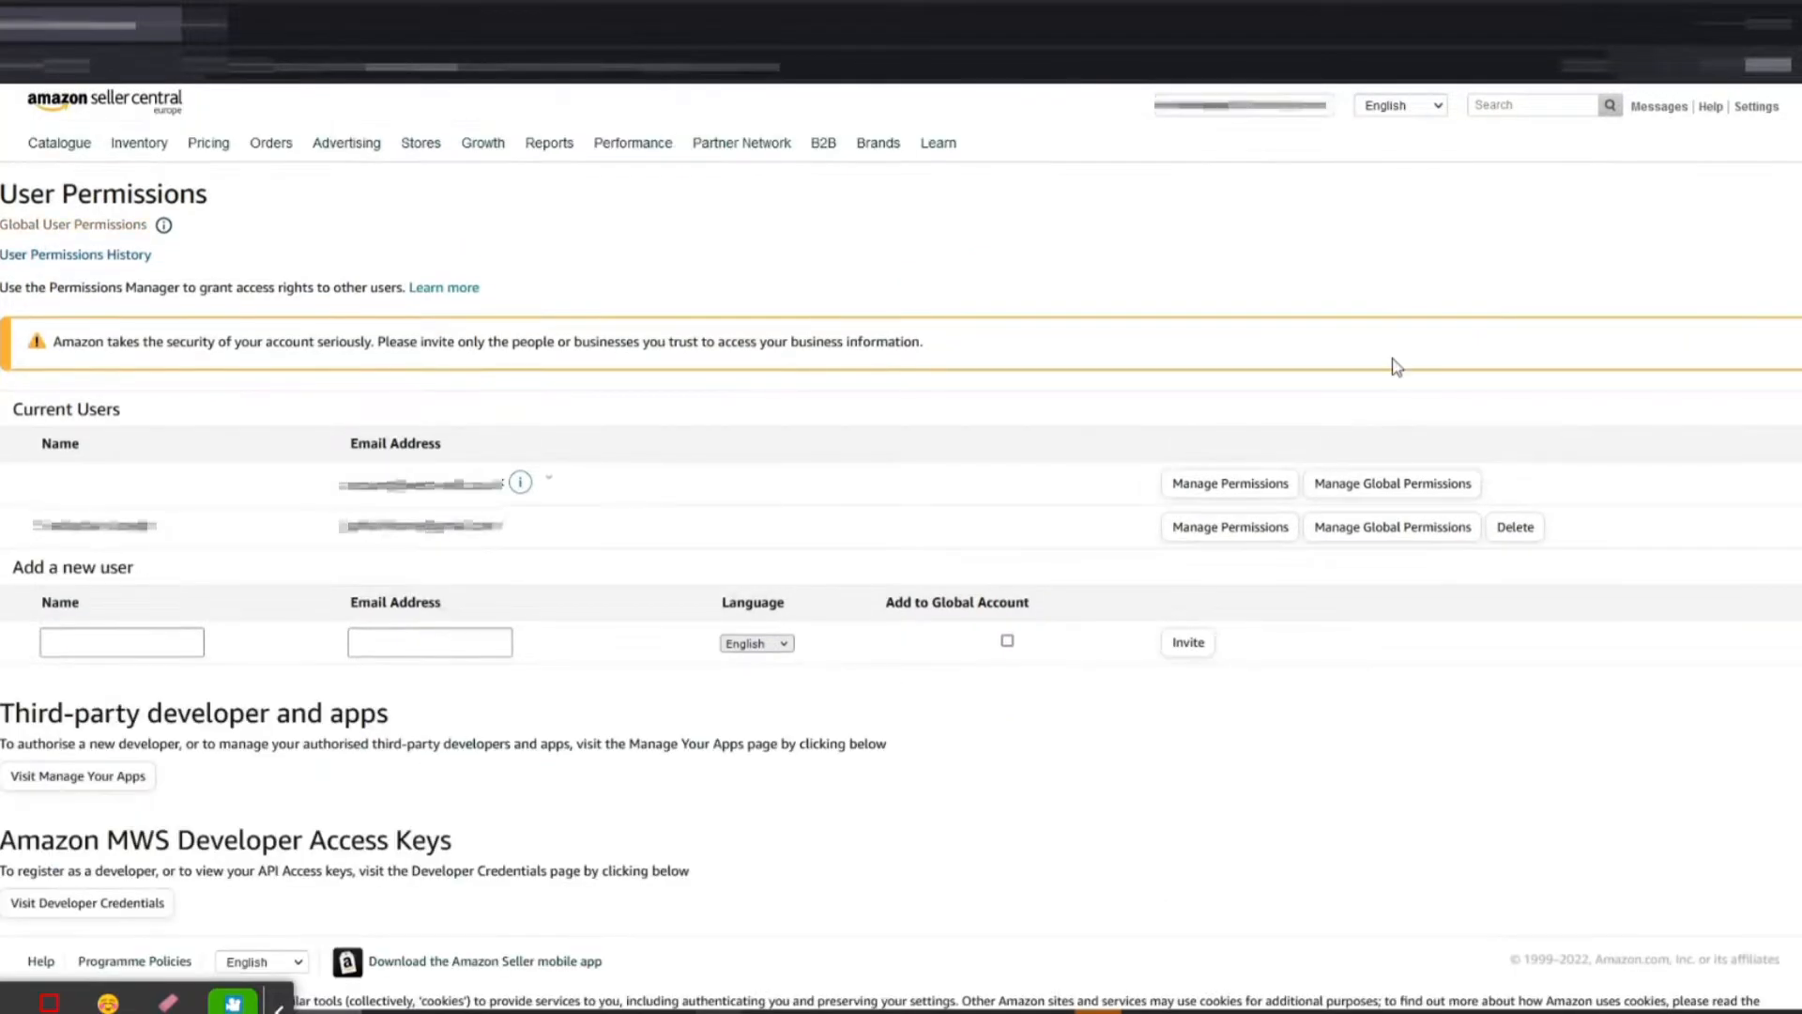
mouse_move(559, 509)
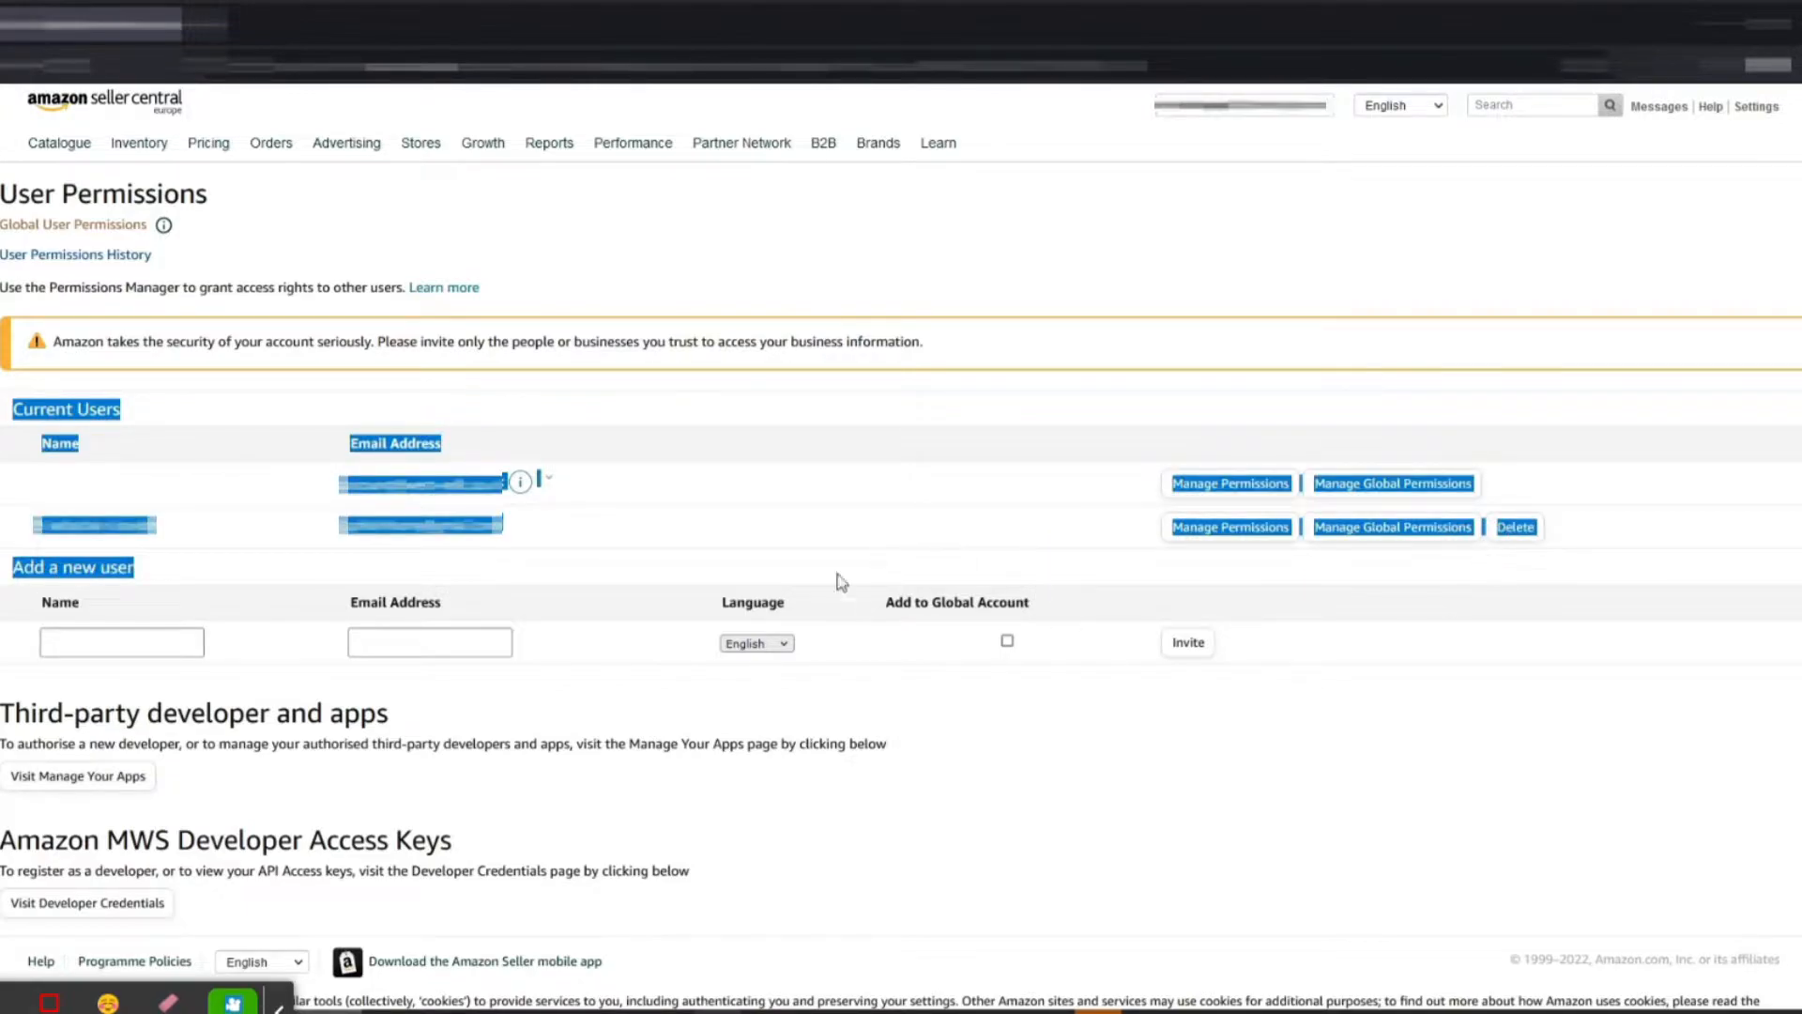
left_click(741, 143)
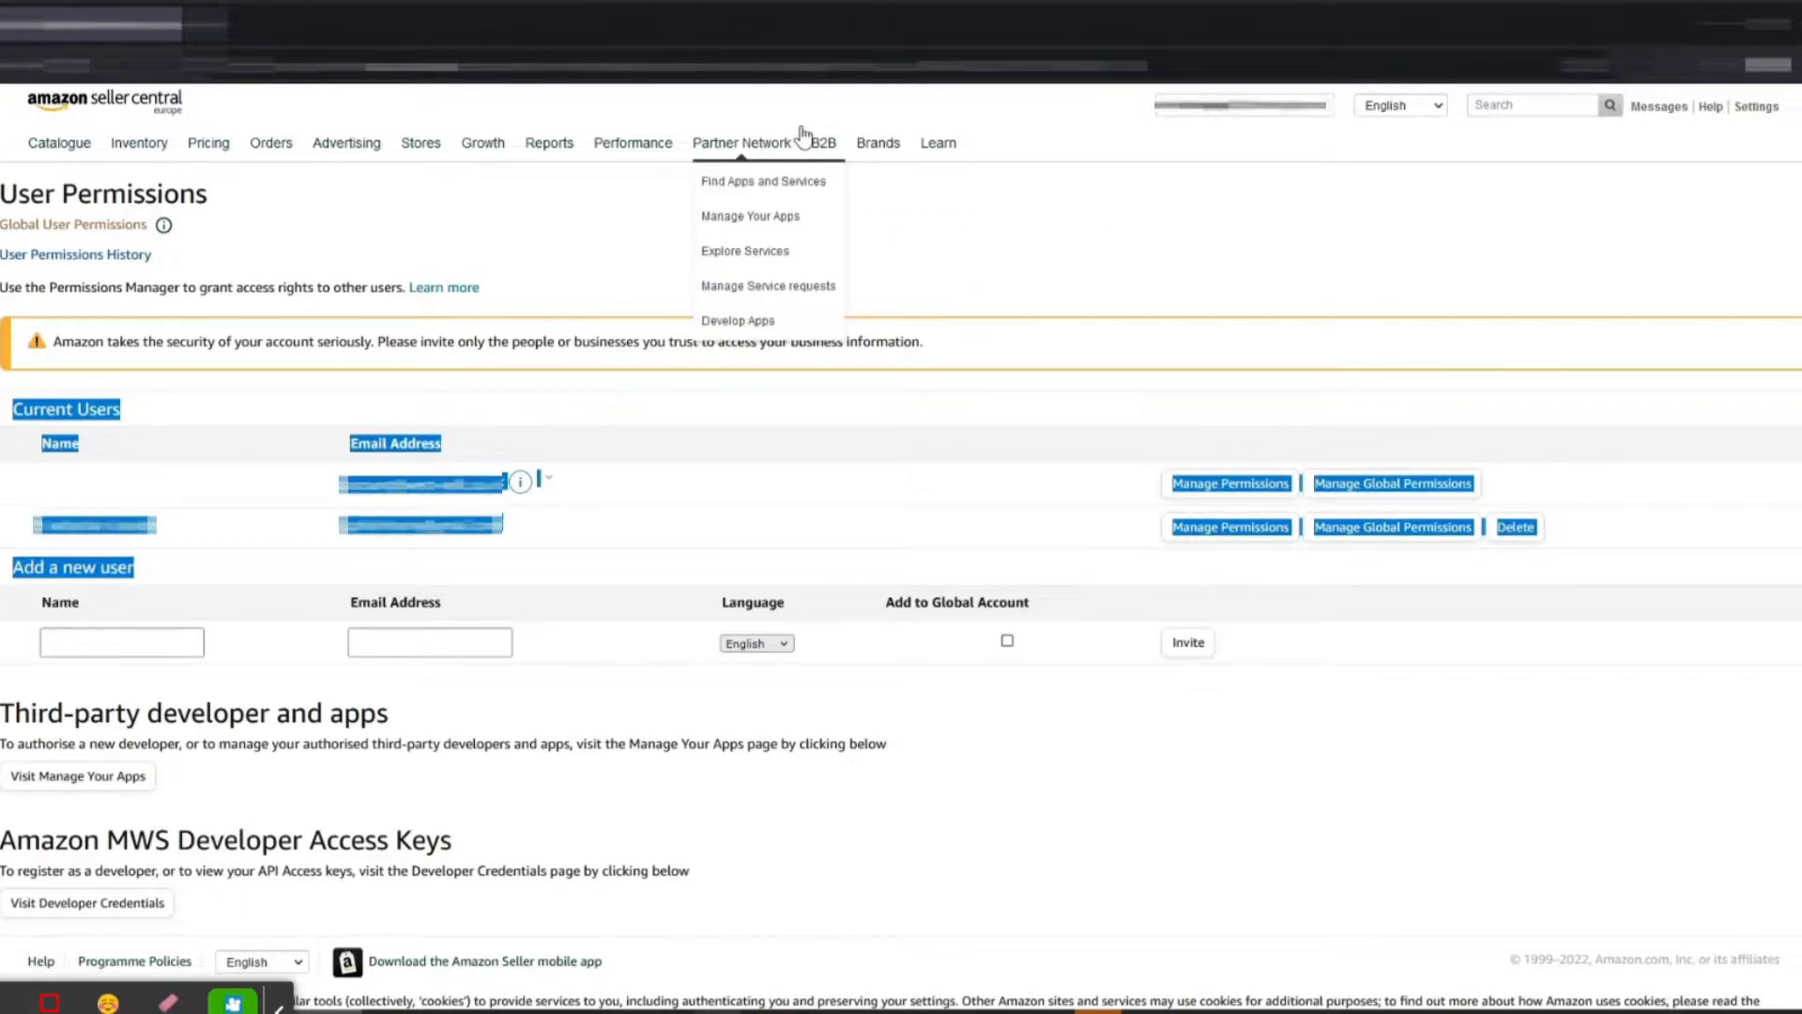
mouse_move(1184, 259)
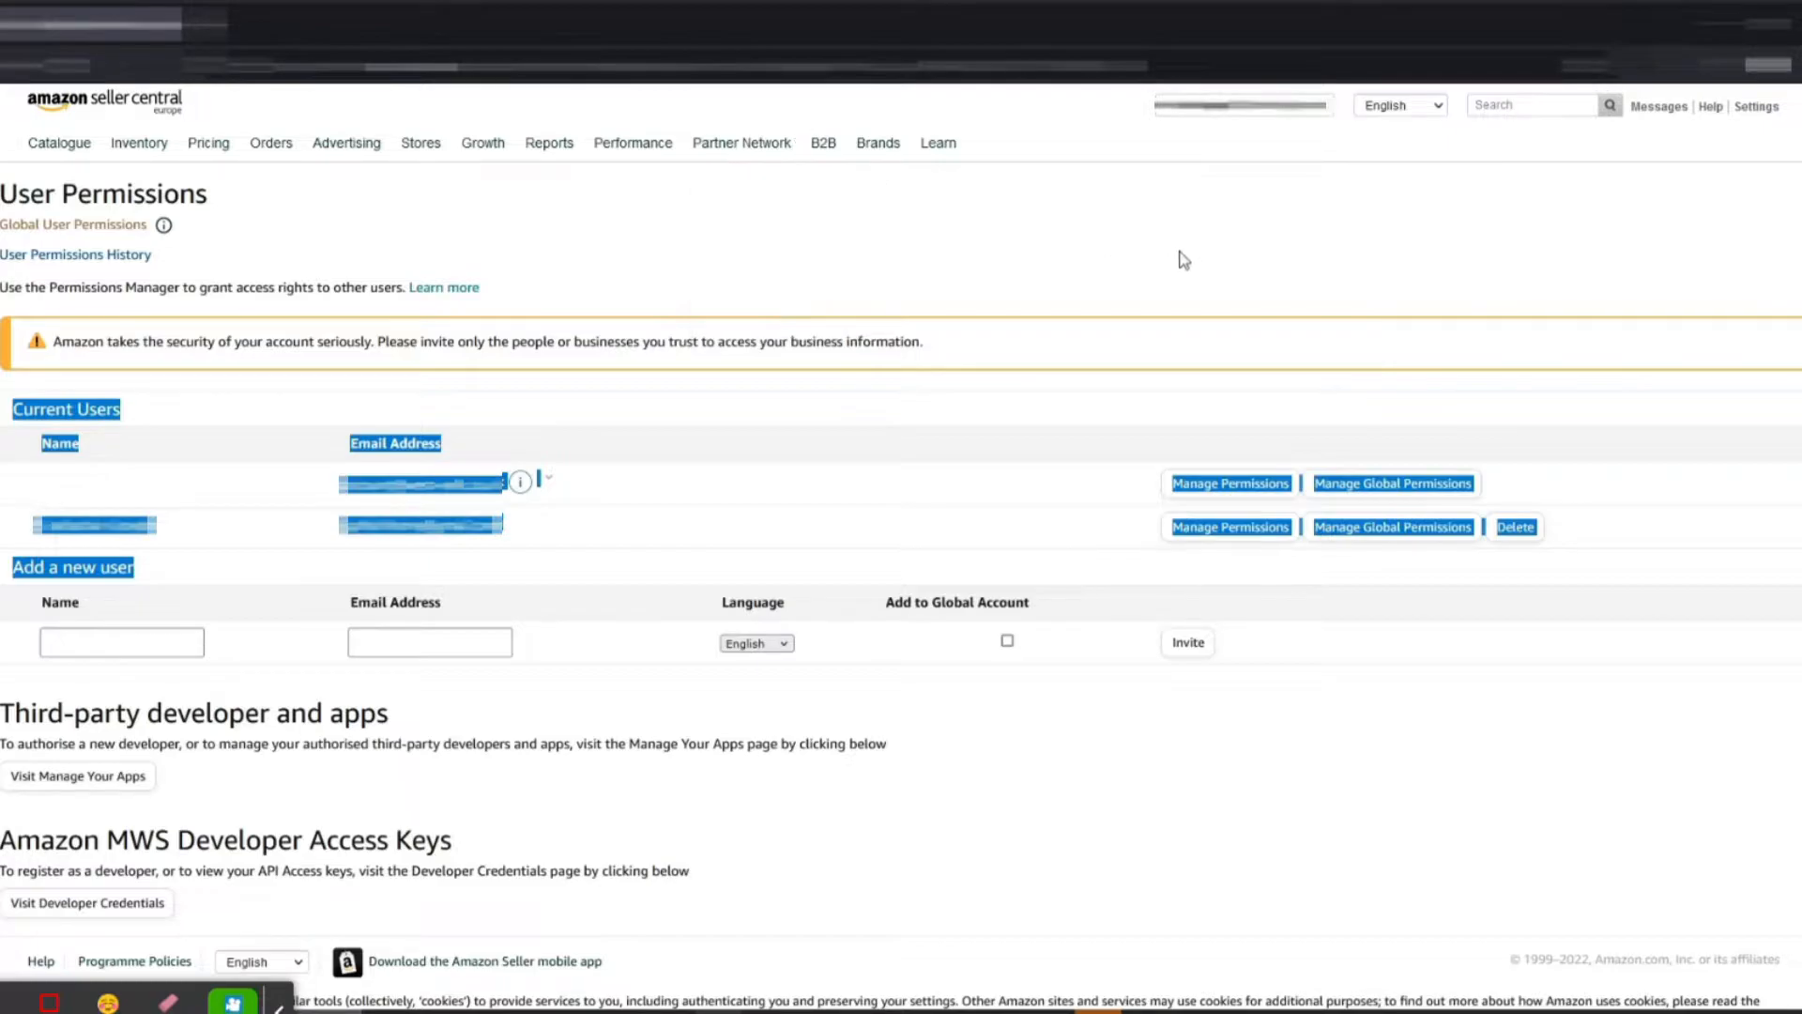
mouse_move(396, 266)
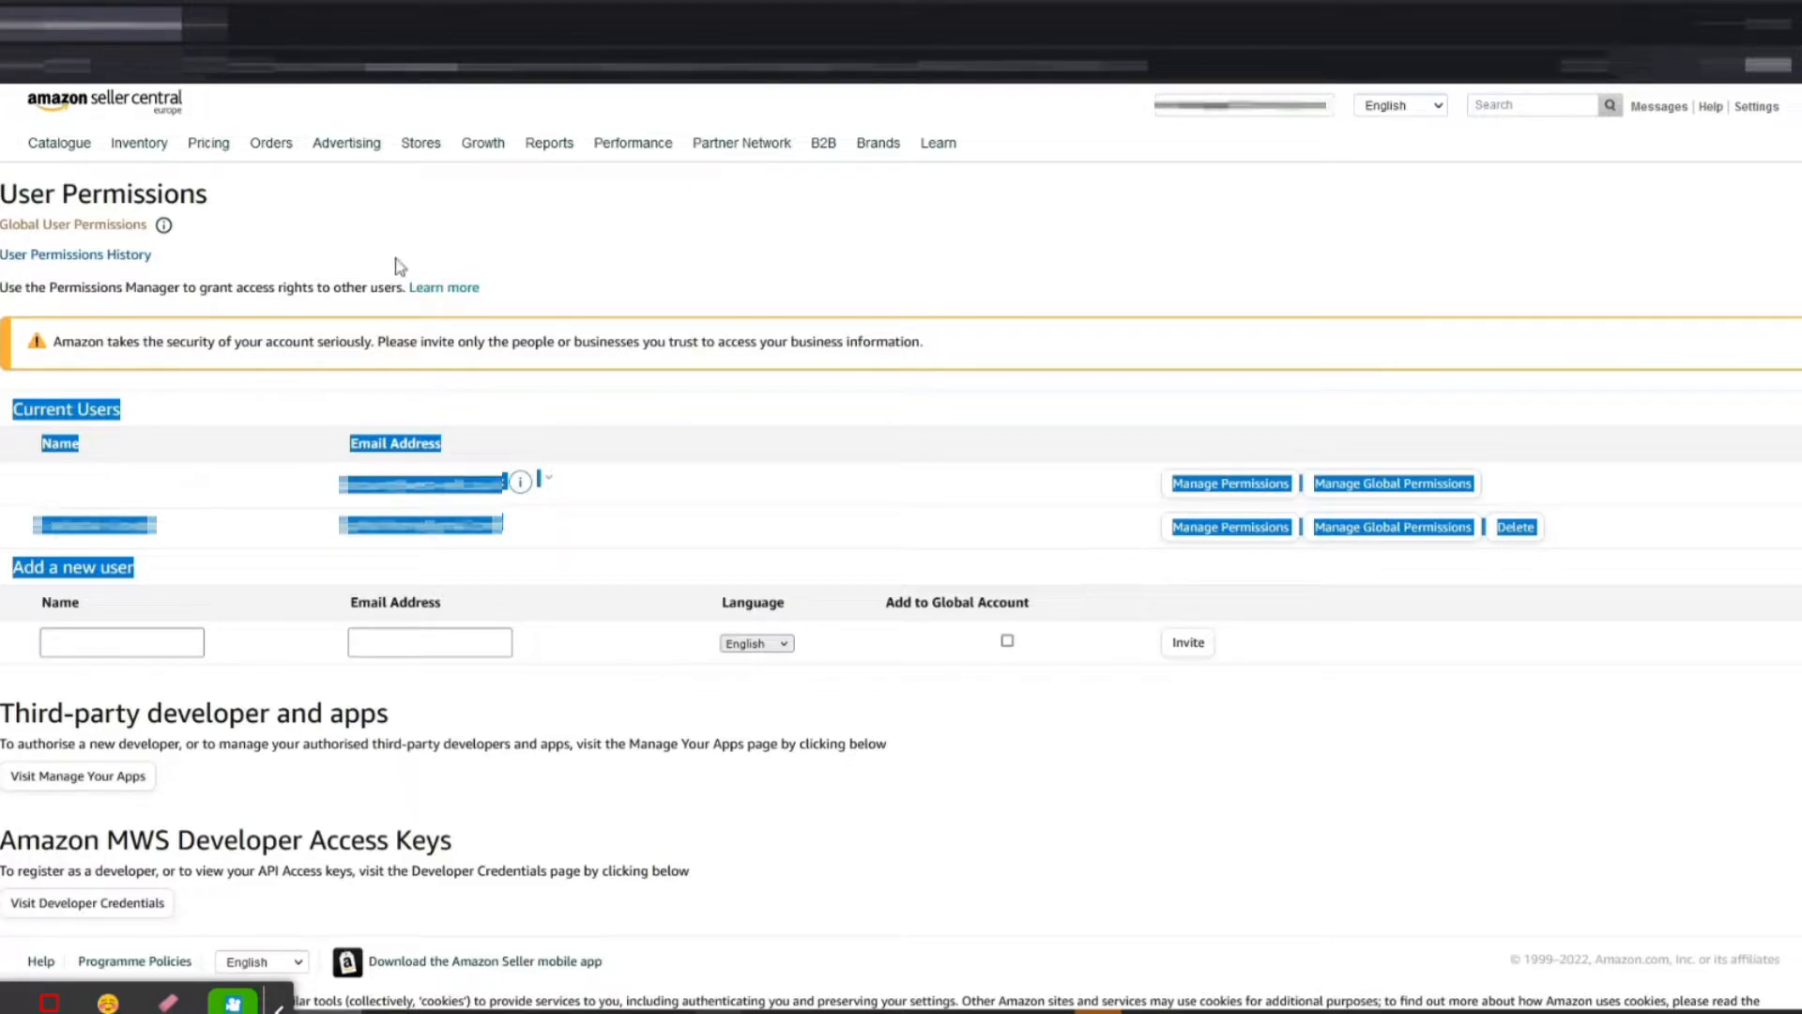
mouse_move(90, 241)
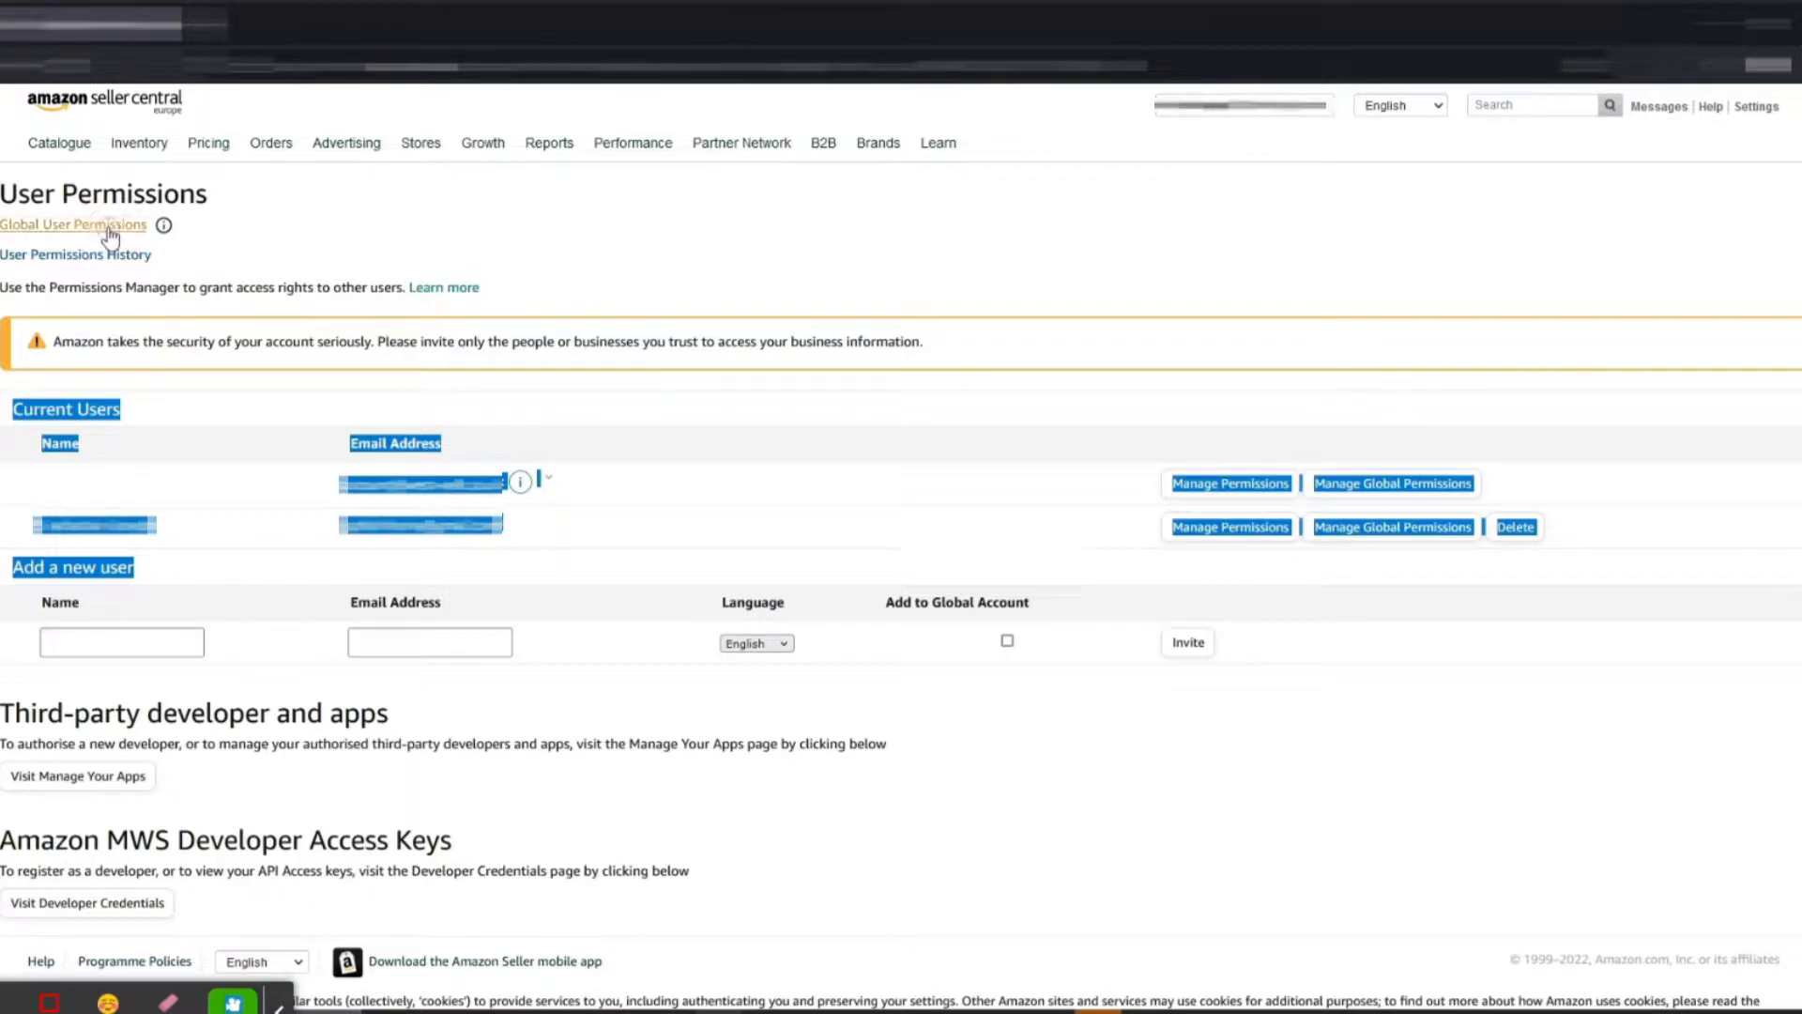
- Open Global User Permissions and view its empty Authorised partners tab
left_click(74, 224)
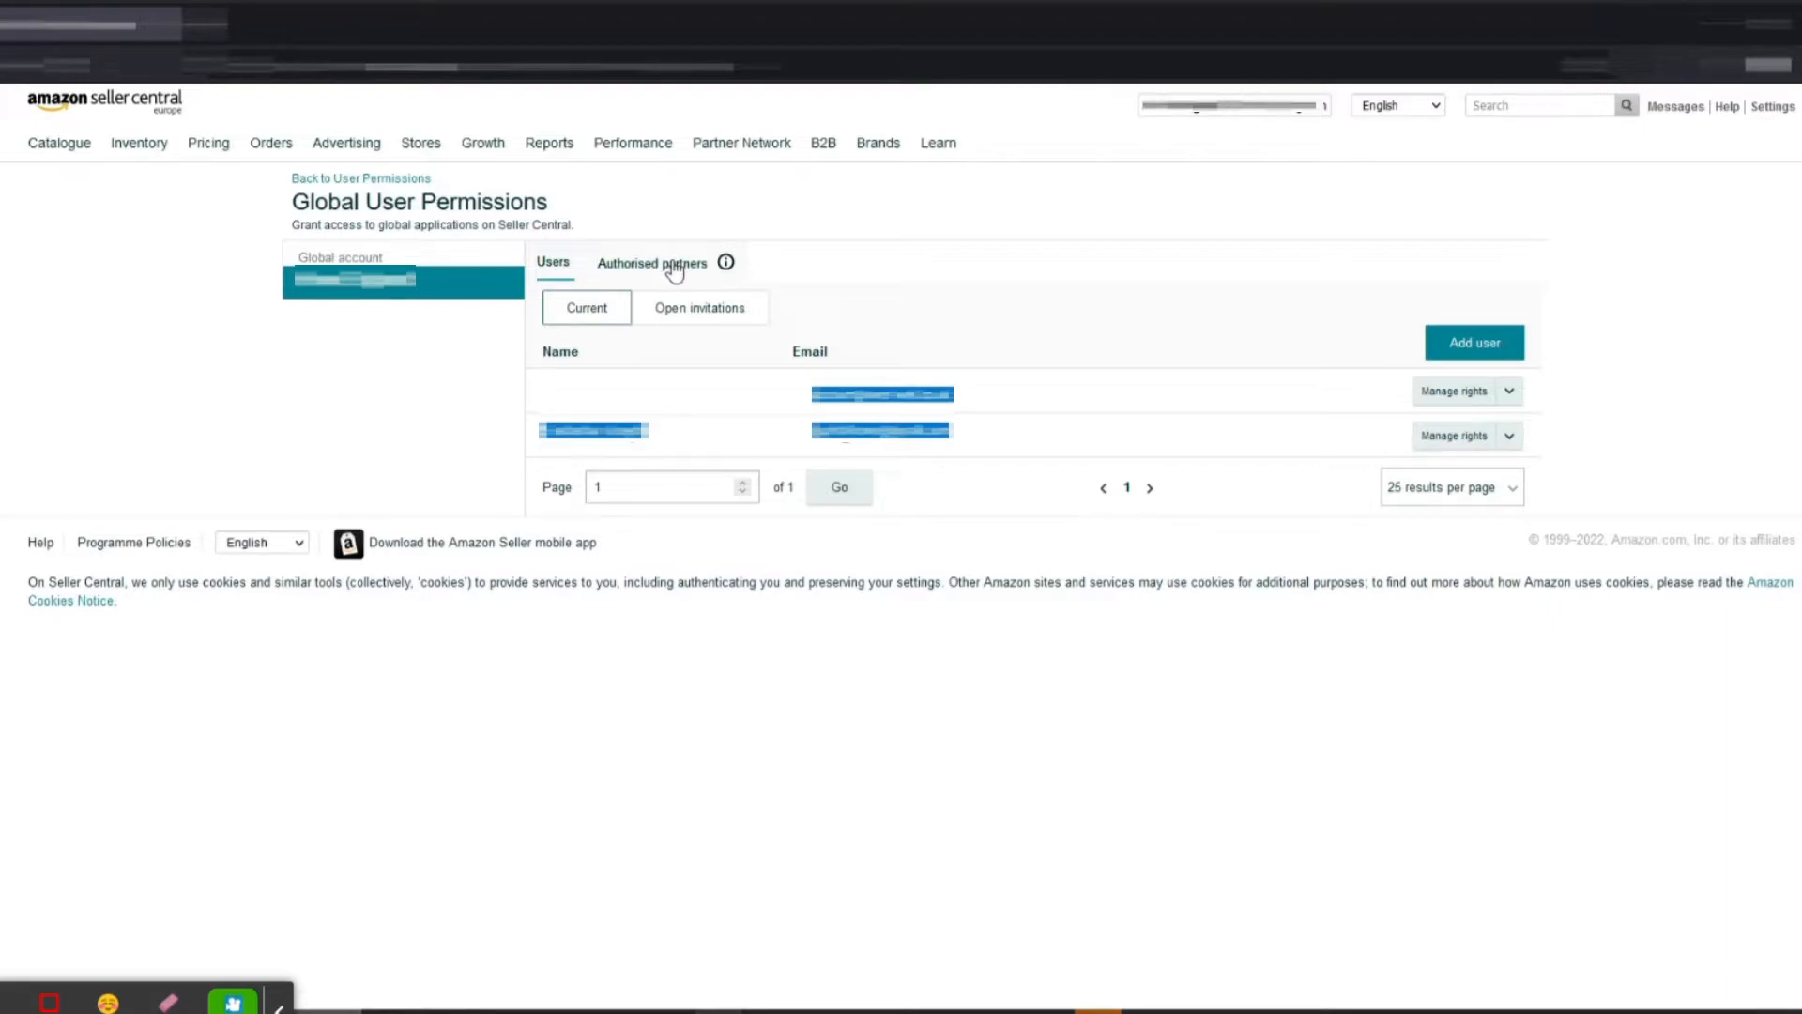
left_click(651, 263)
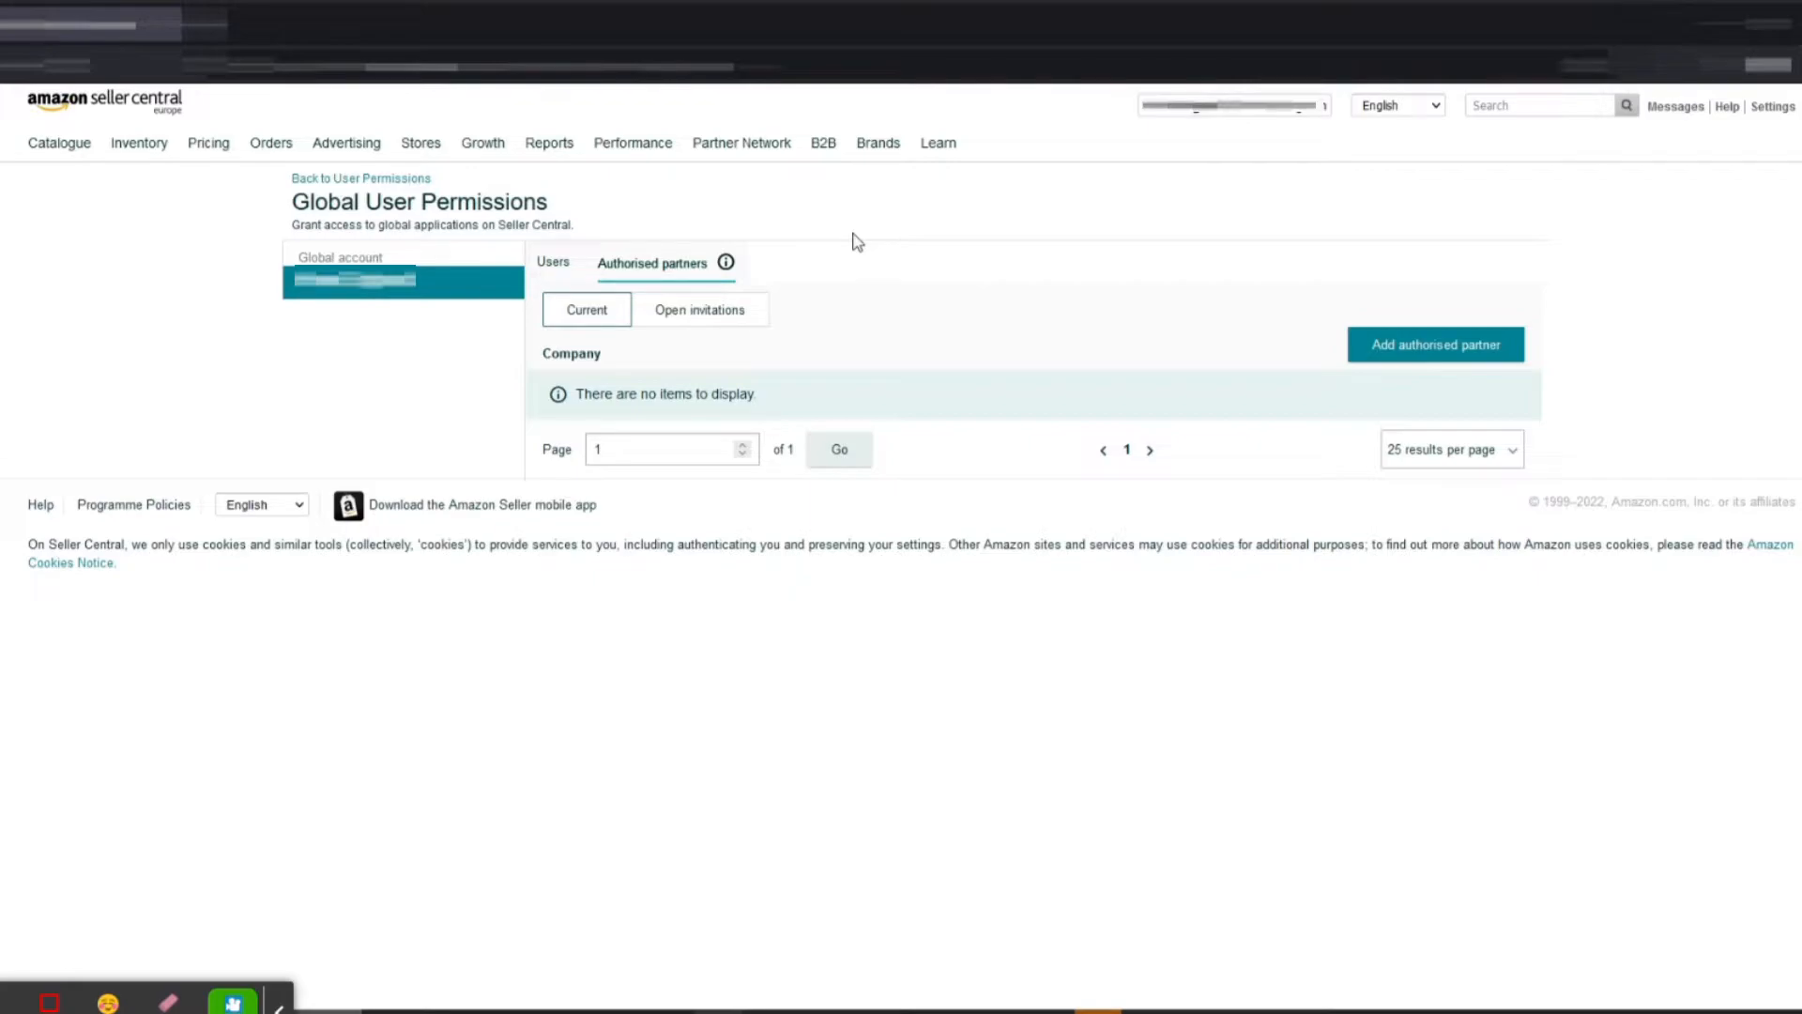
mouse_move(835, 390)
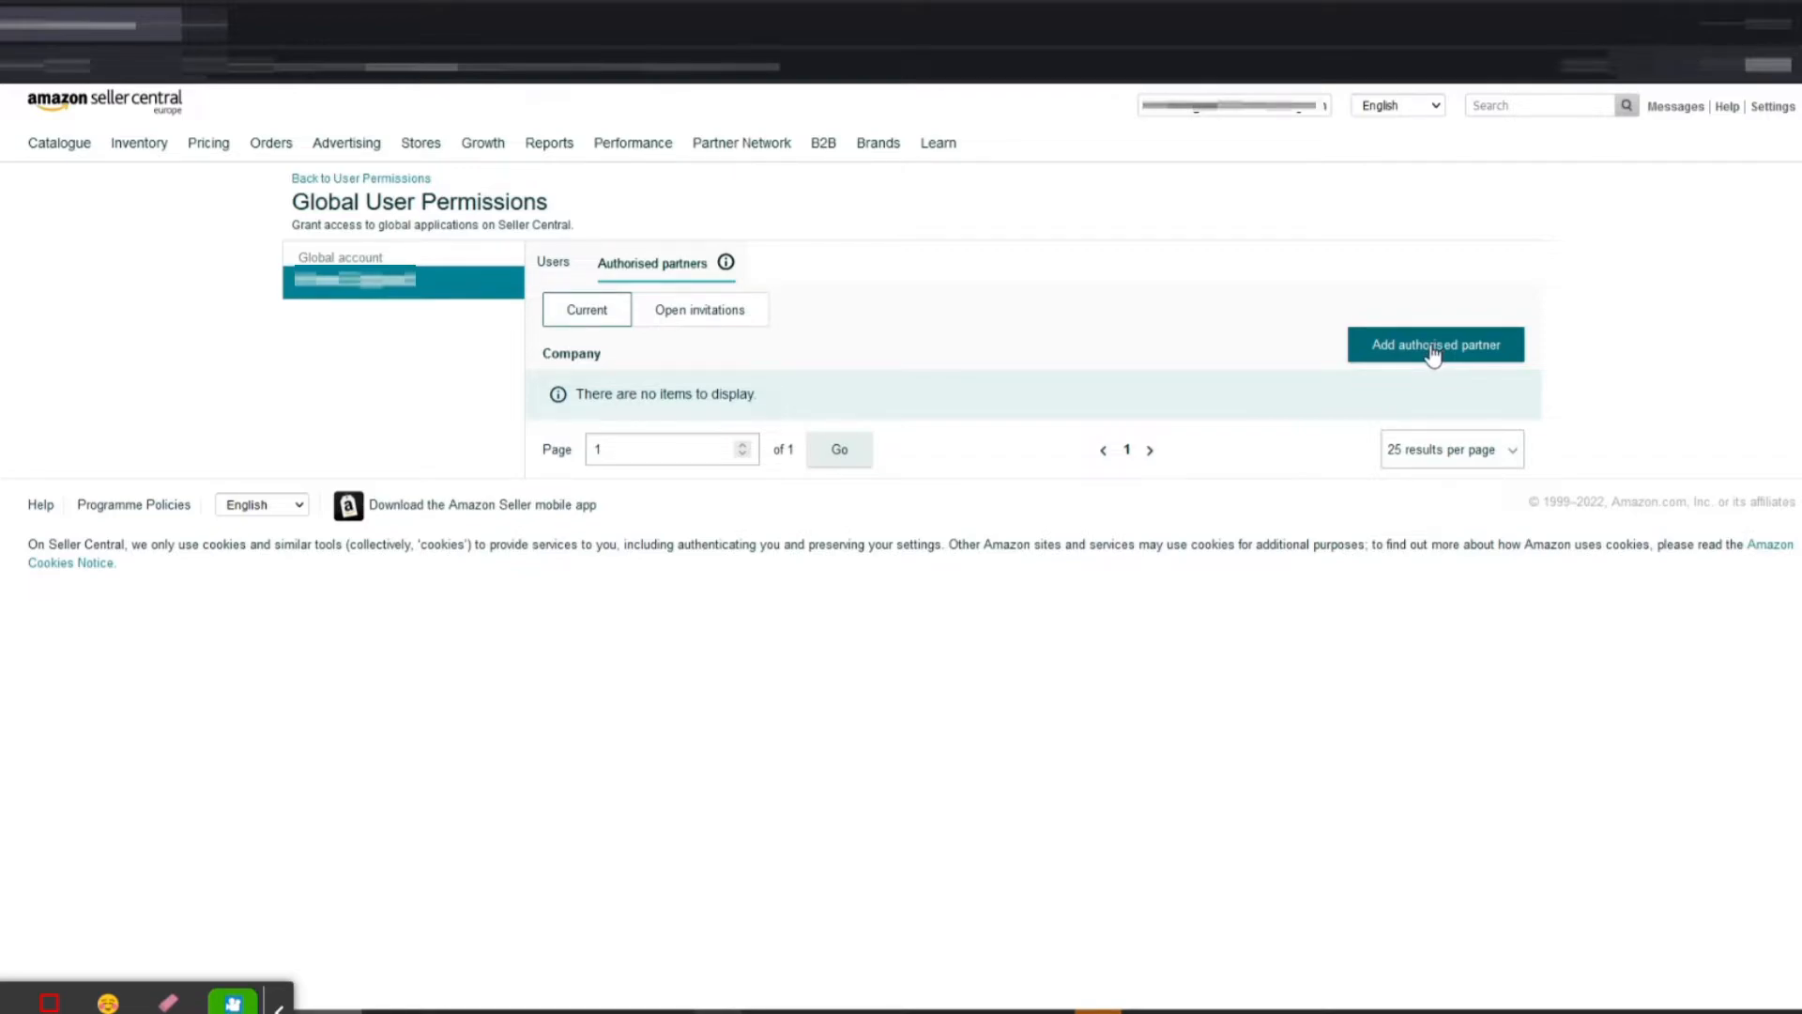
left_click(1434, 343)
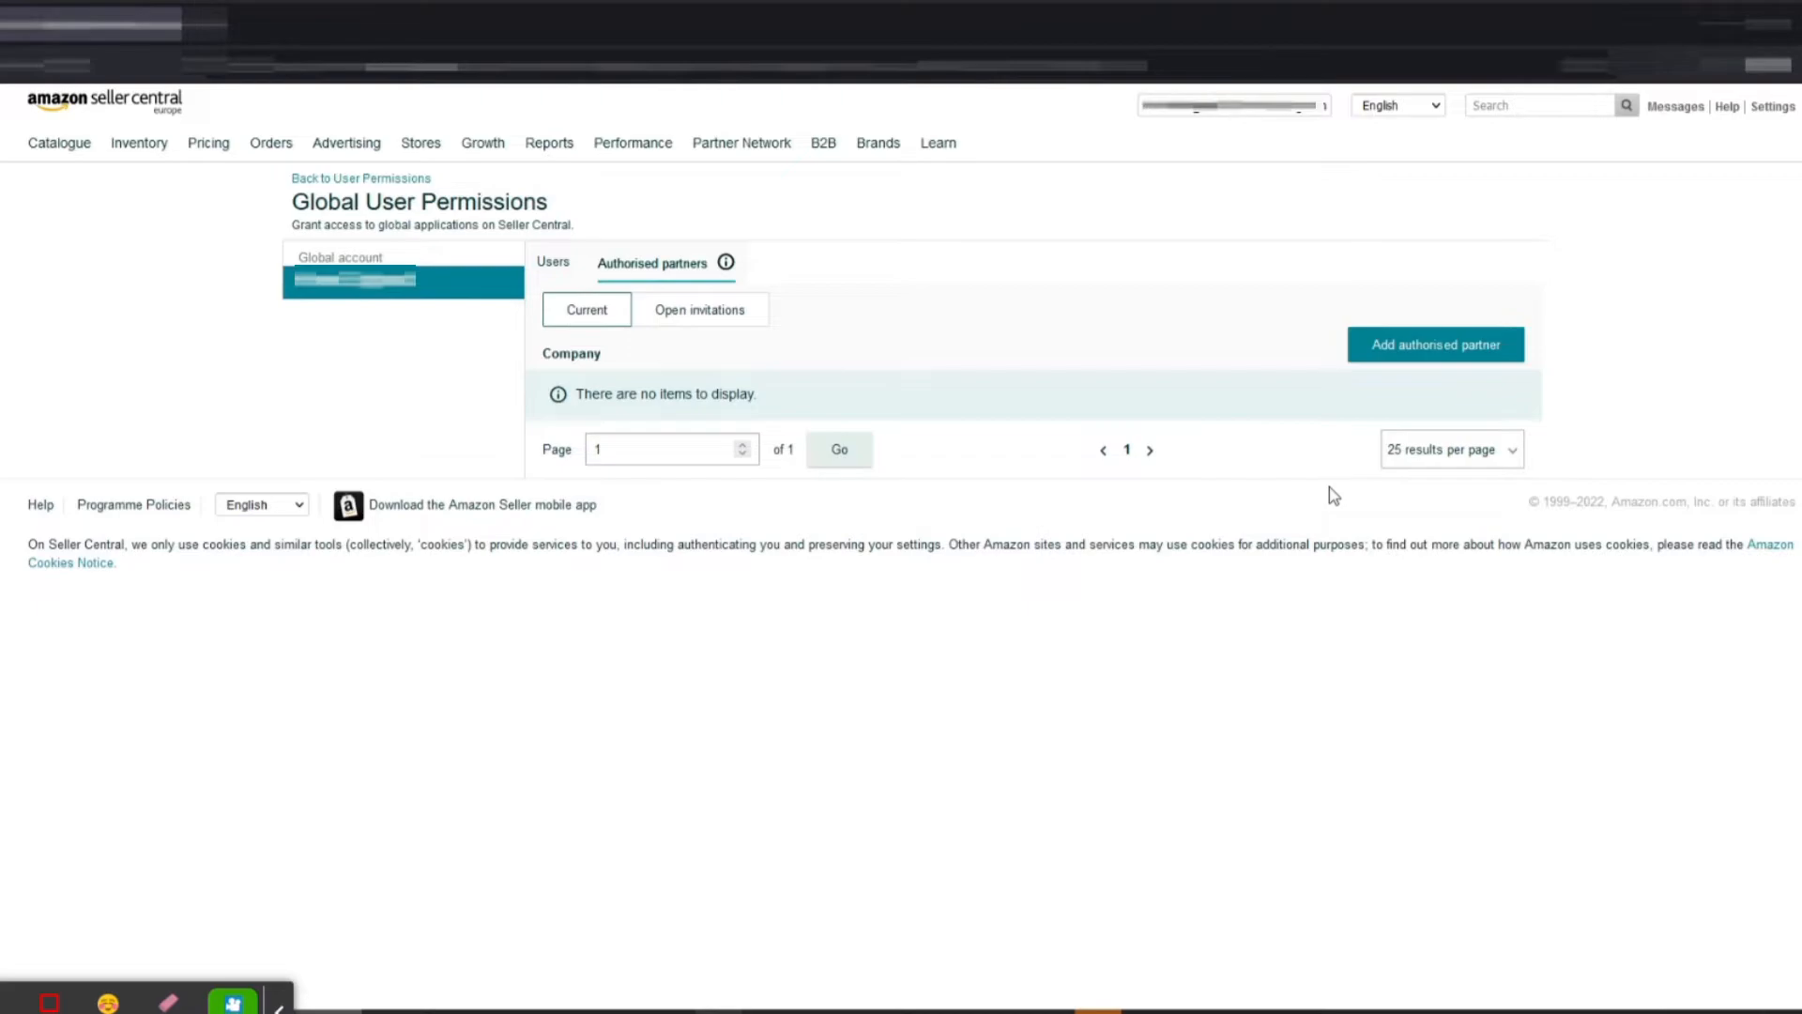
mouse_move(1281, 476)
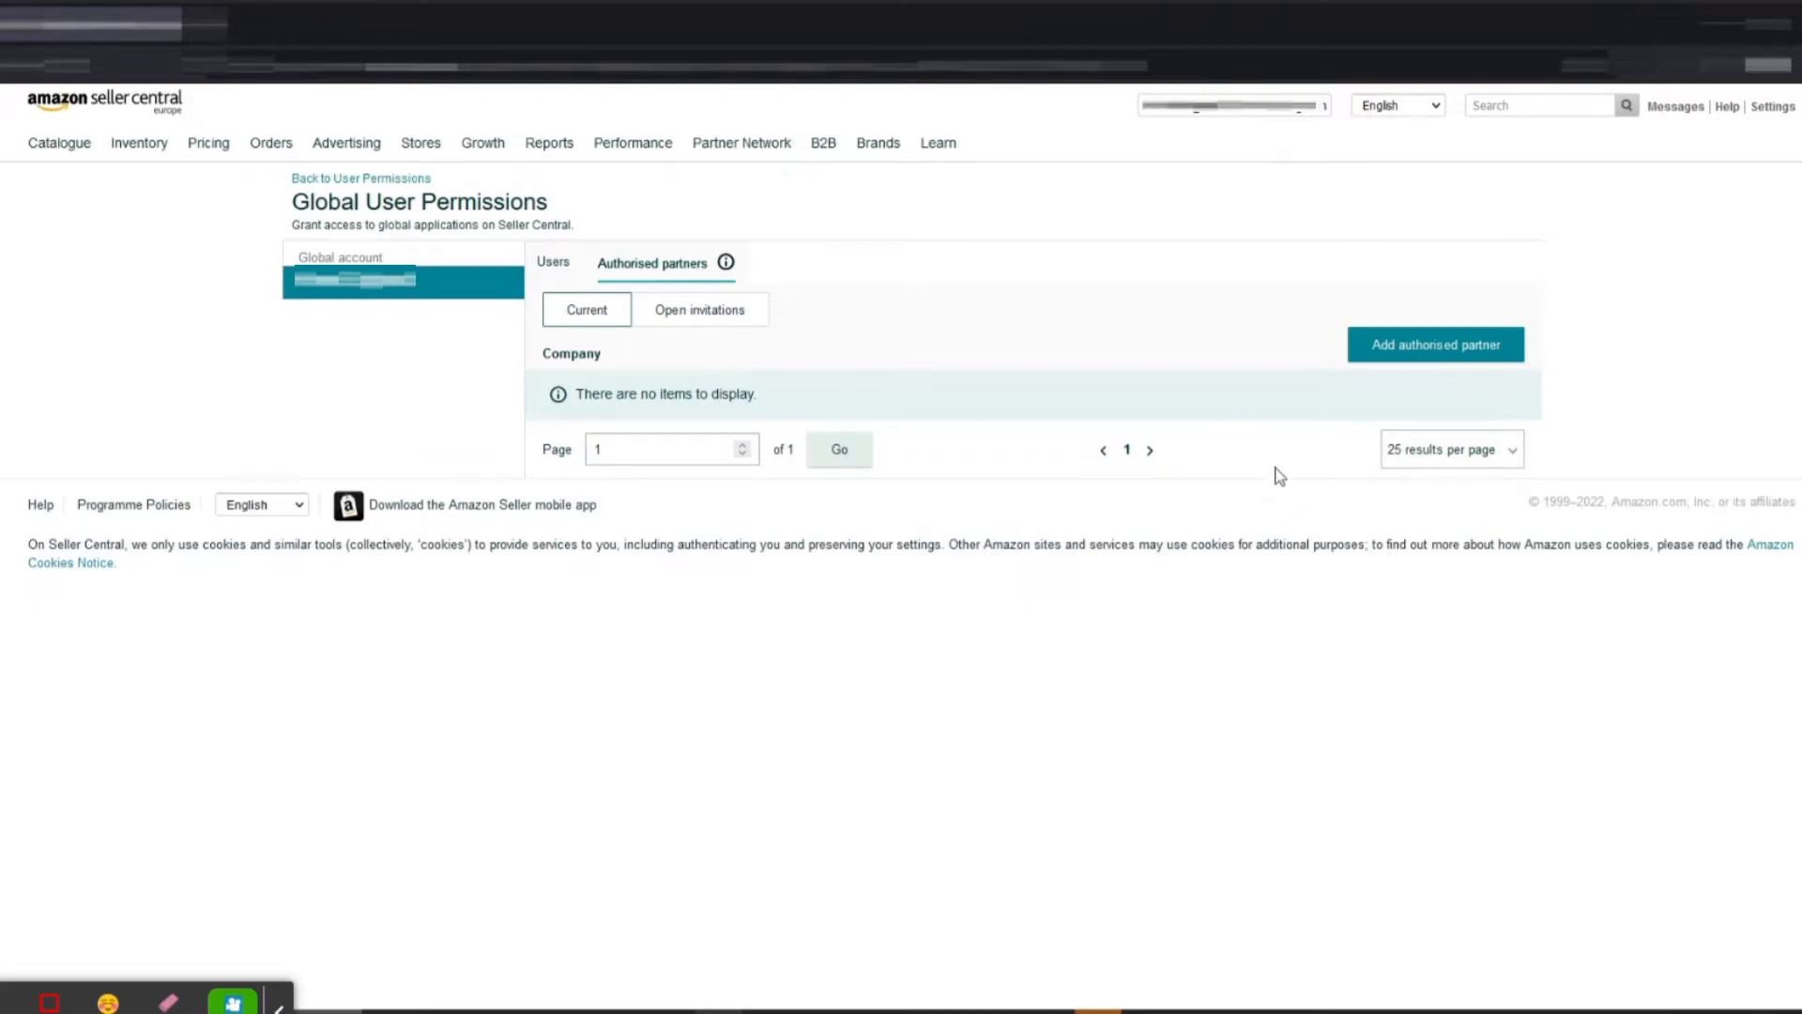
mouse_move(1117, 240)
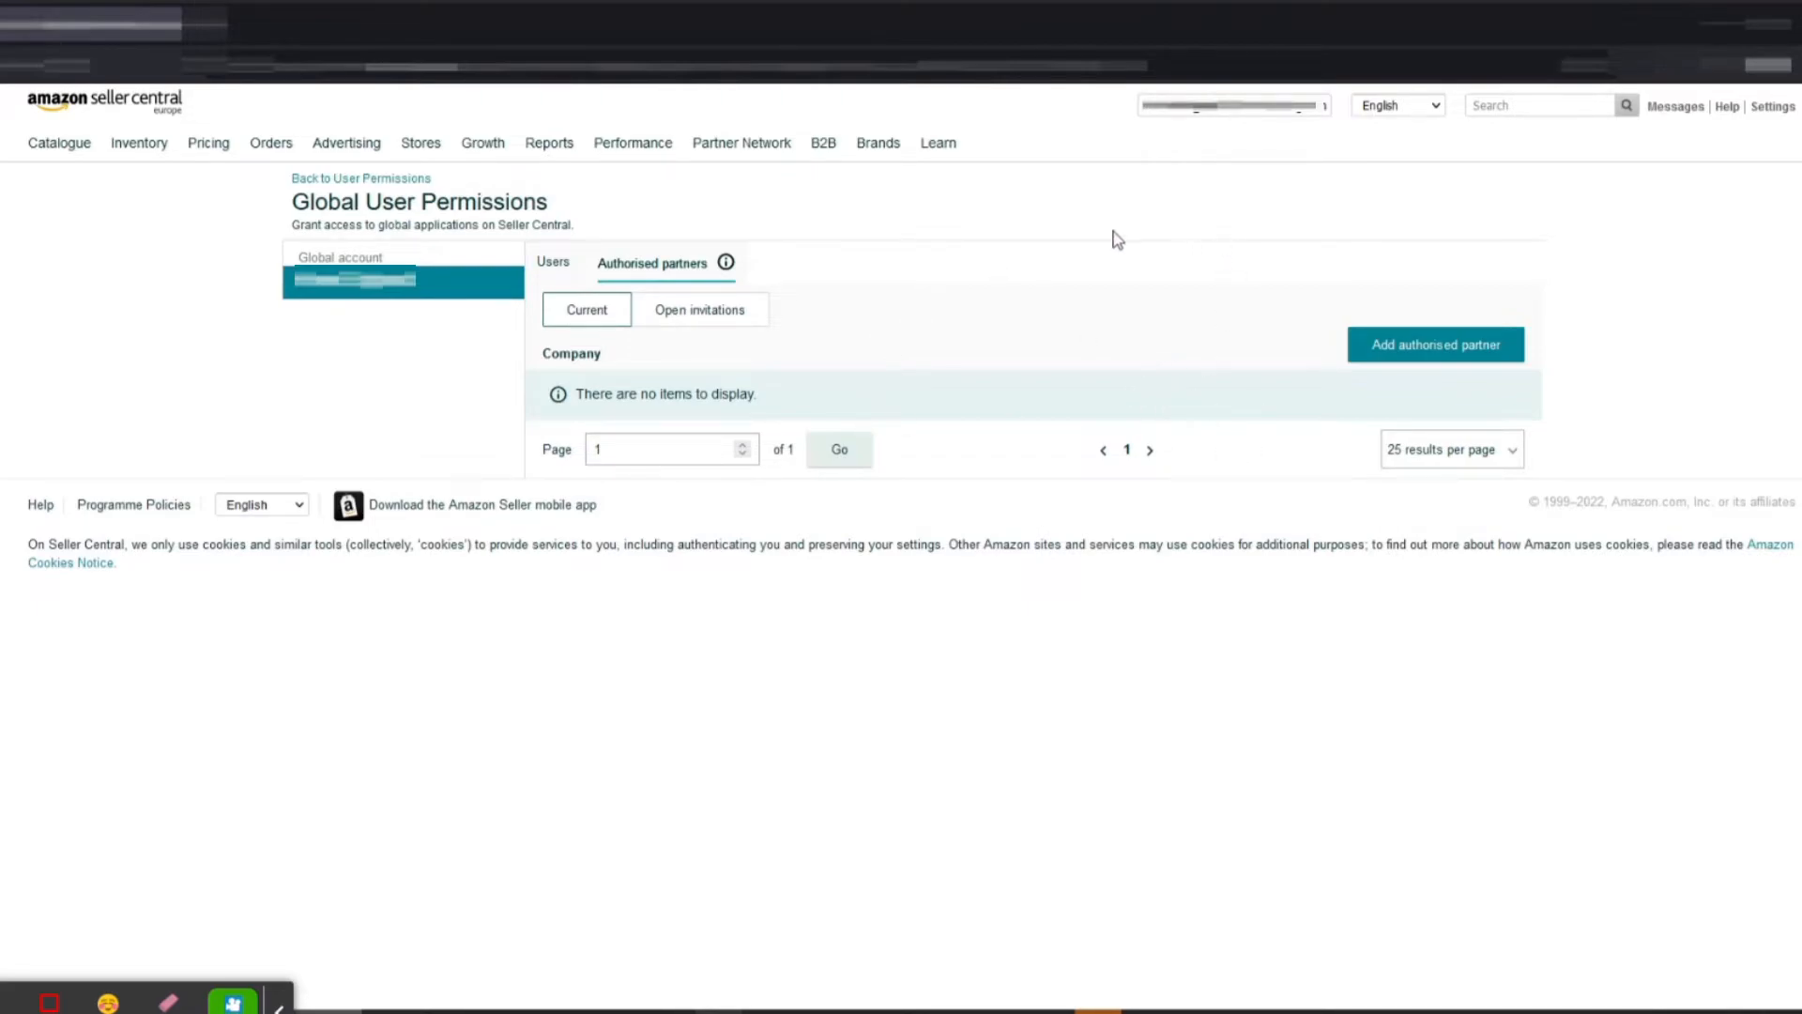
mouse_move(804, 353)
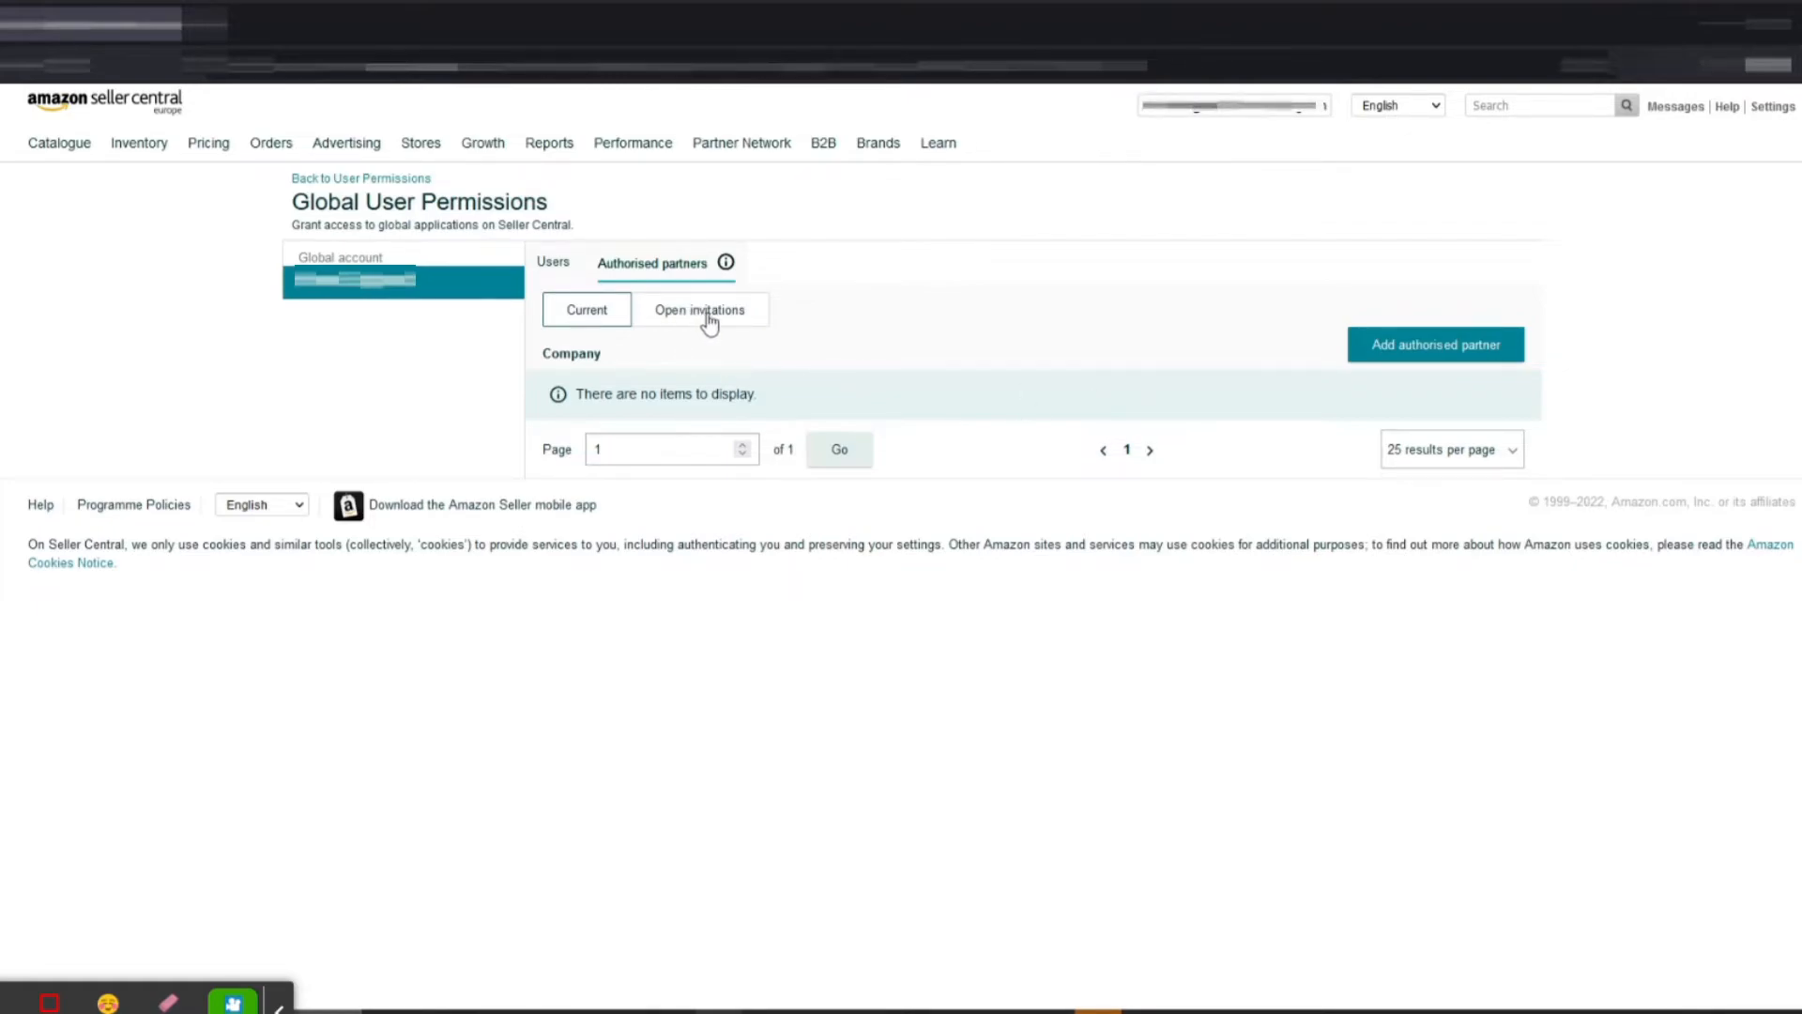
- View the pending iMultiChannel SPN invitation under Open invitations
left_click(698, 309)
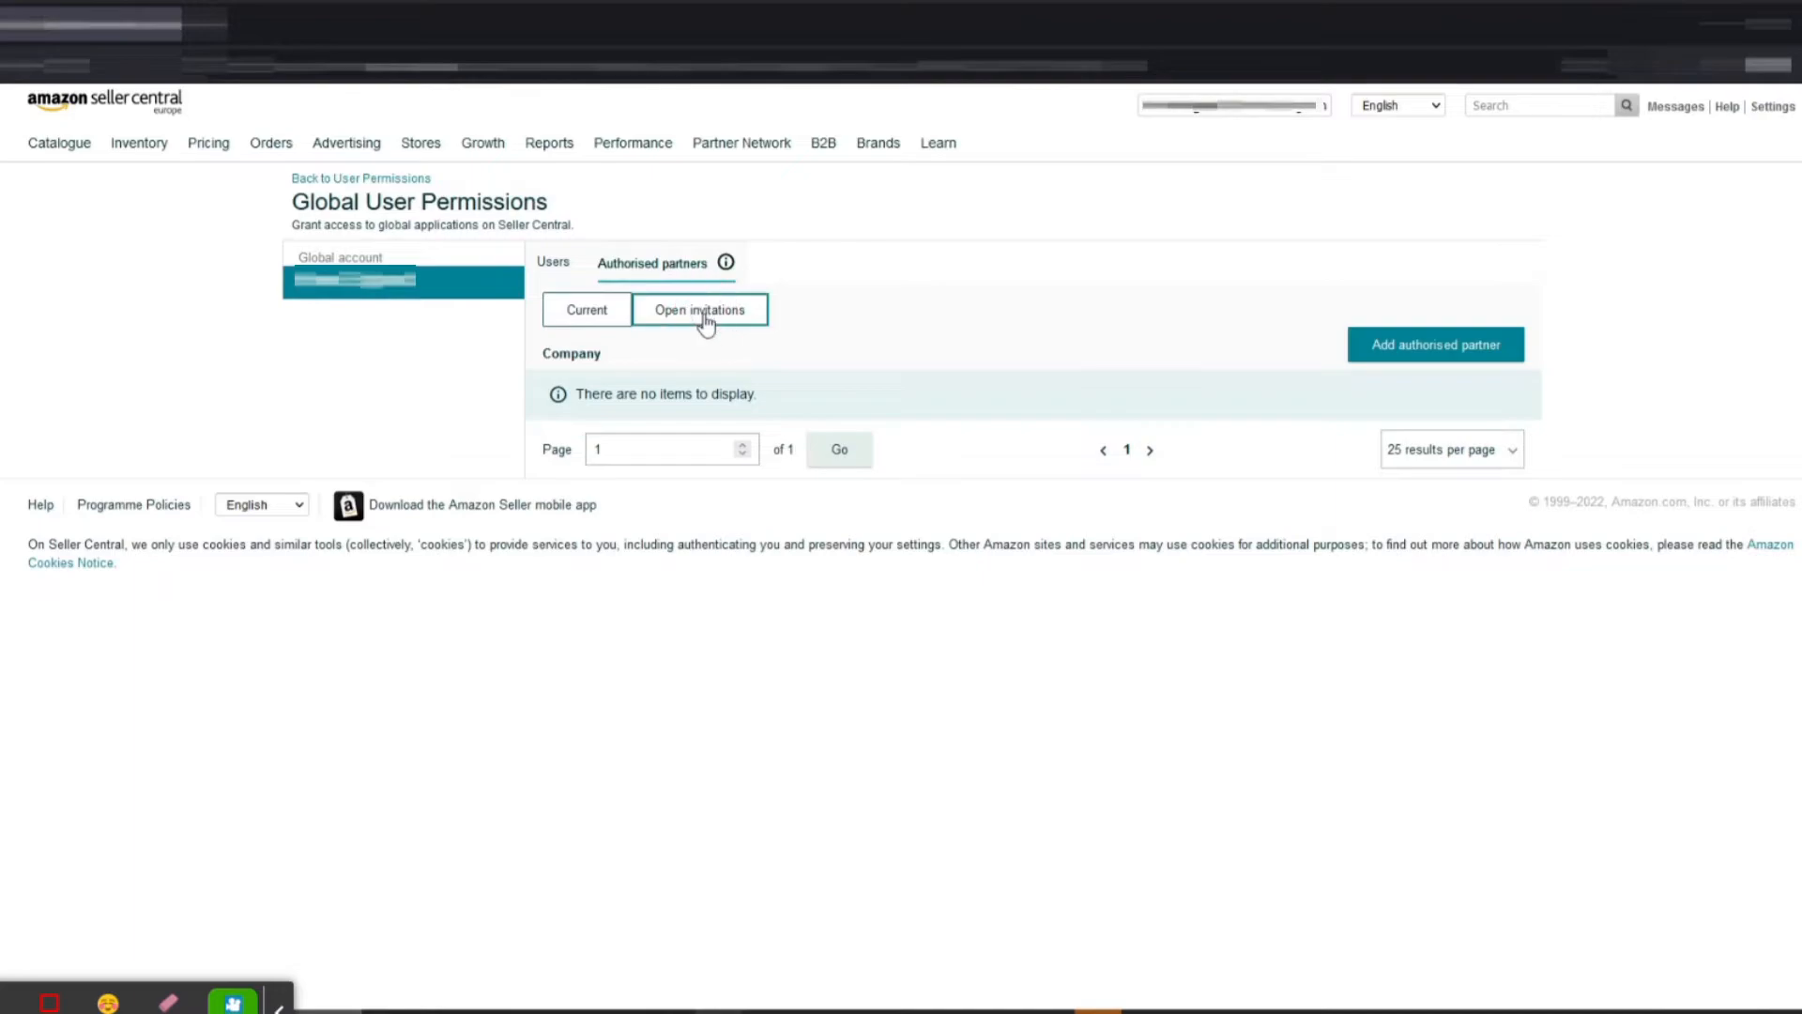
left_click(699, 309)
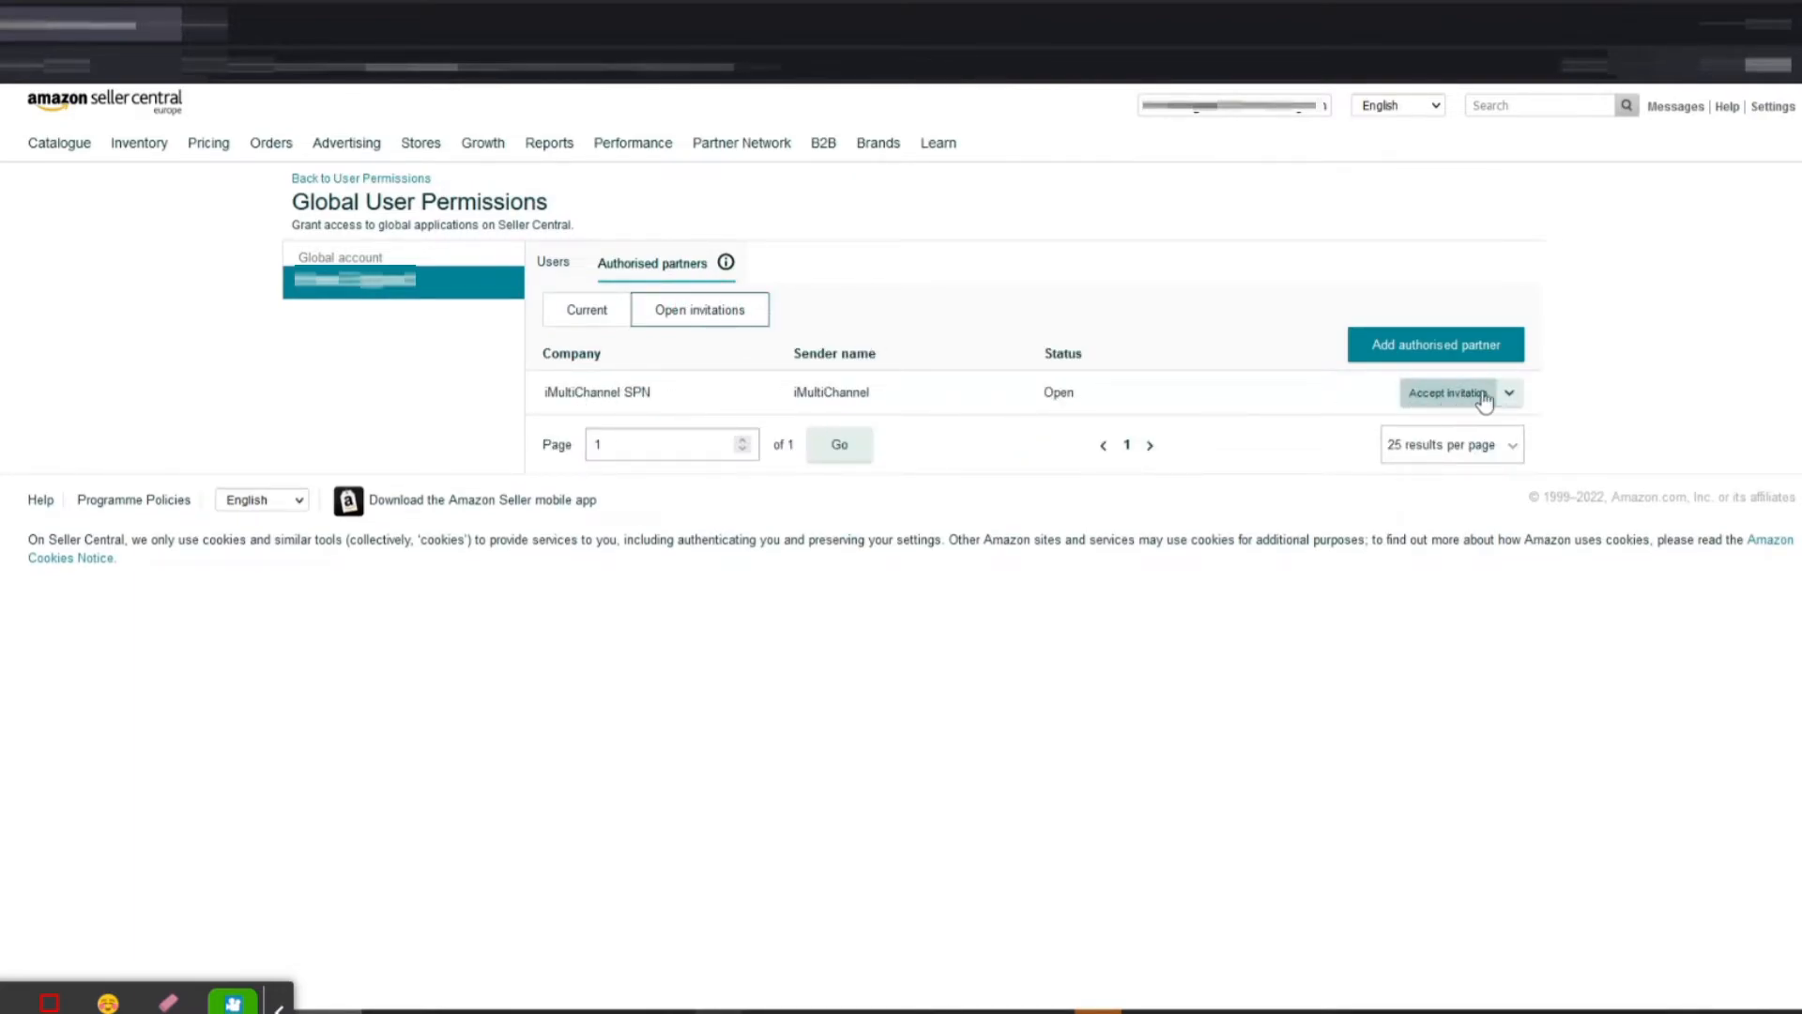
mouse_move(1449, 393)
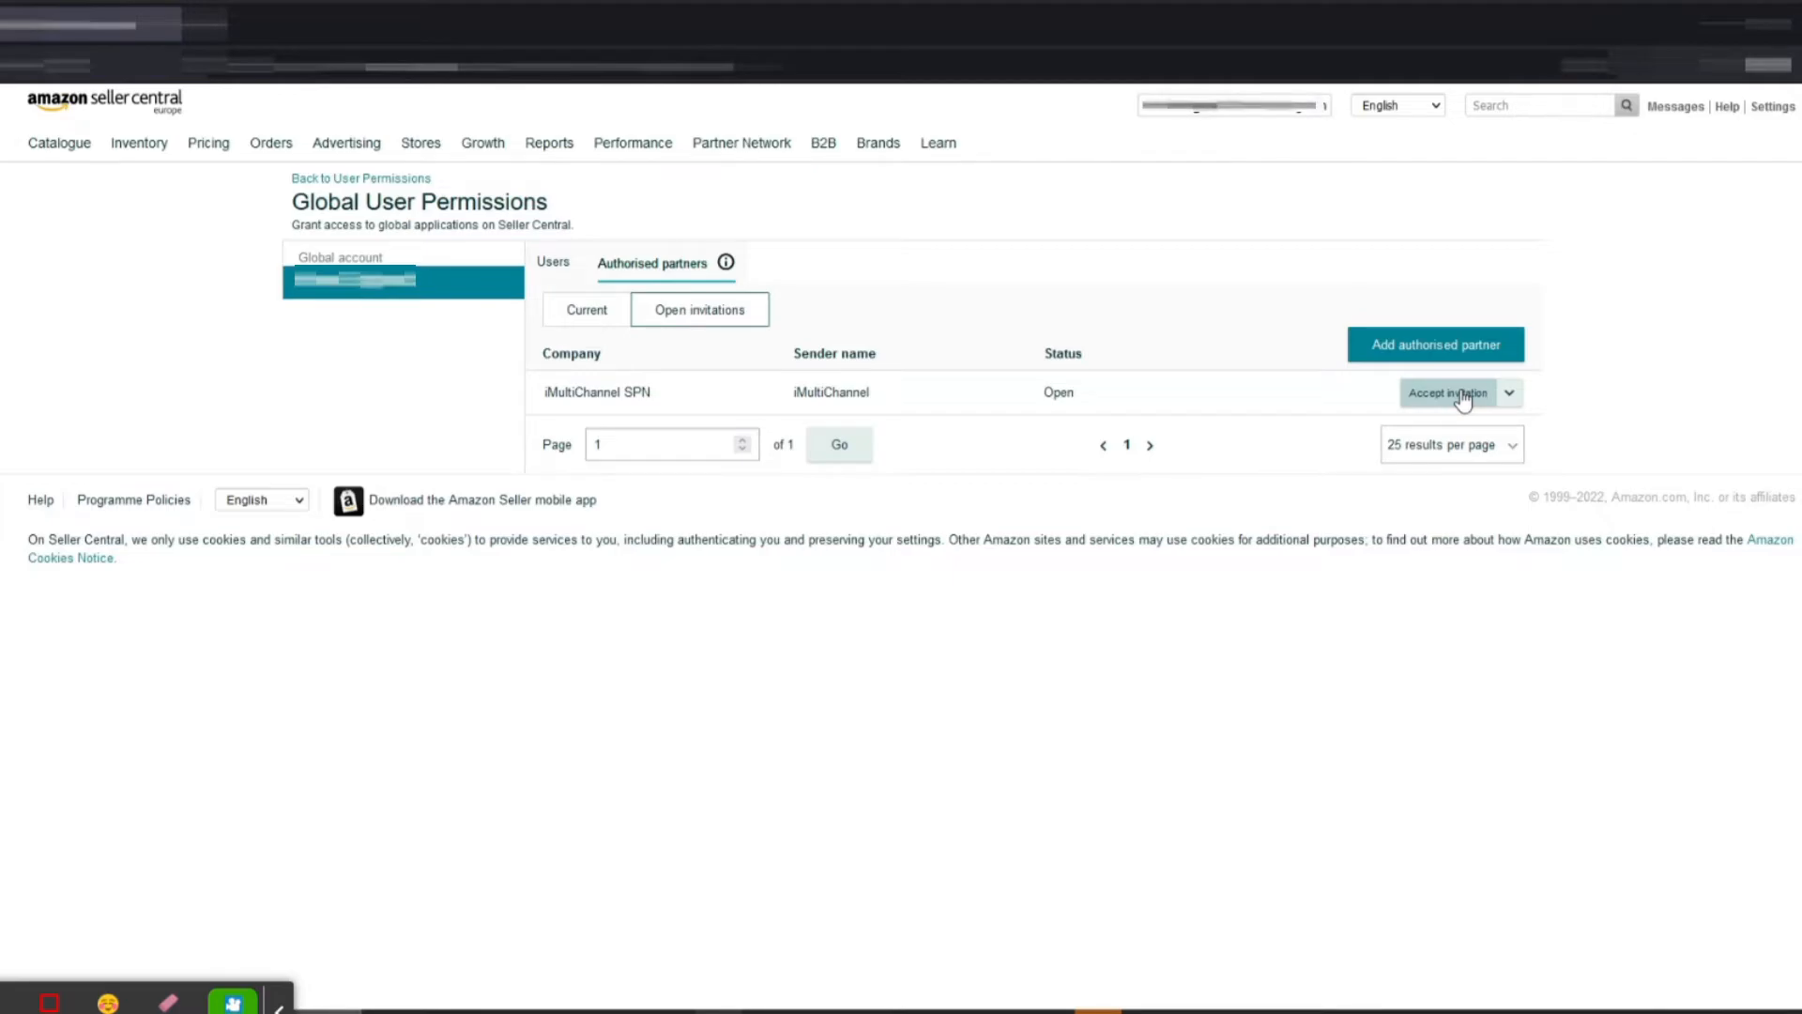
- Accept iMultiChannel SPN's invitation and set A+ Content Manager to View and edit
left_click(1445, 393)
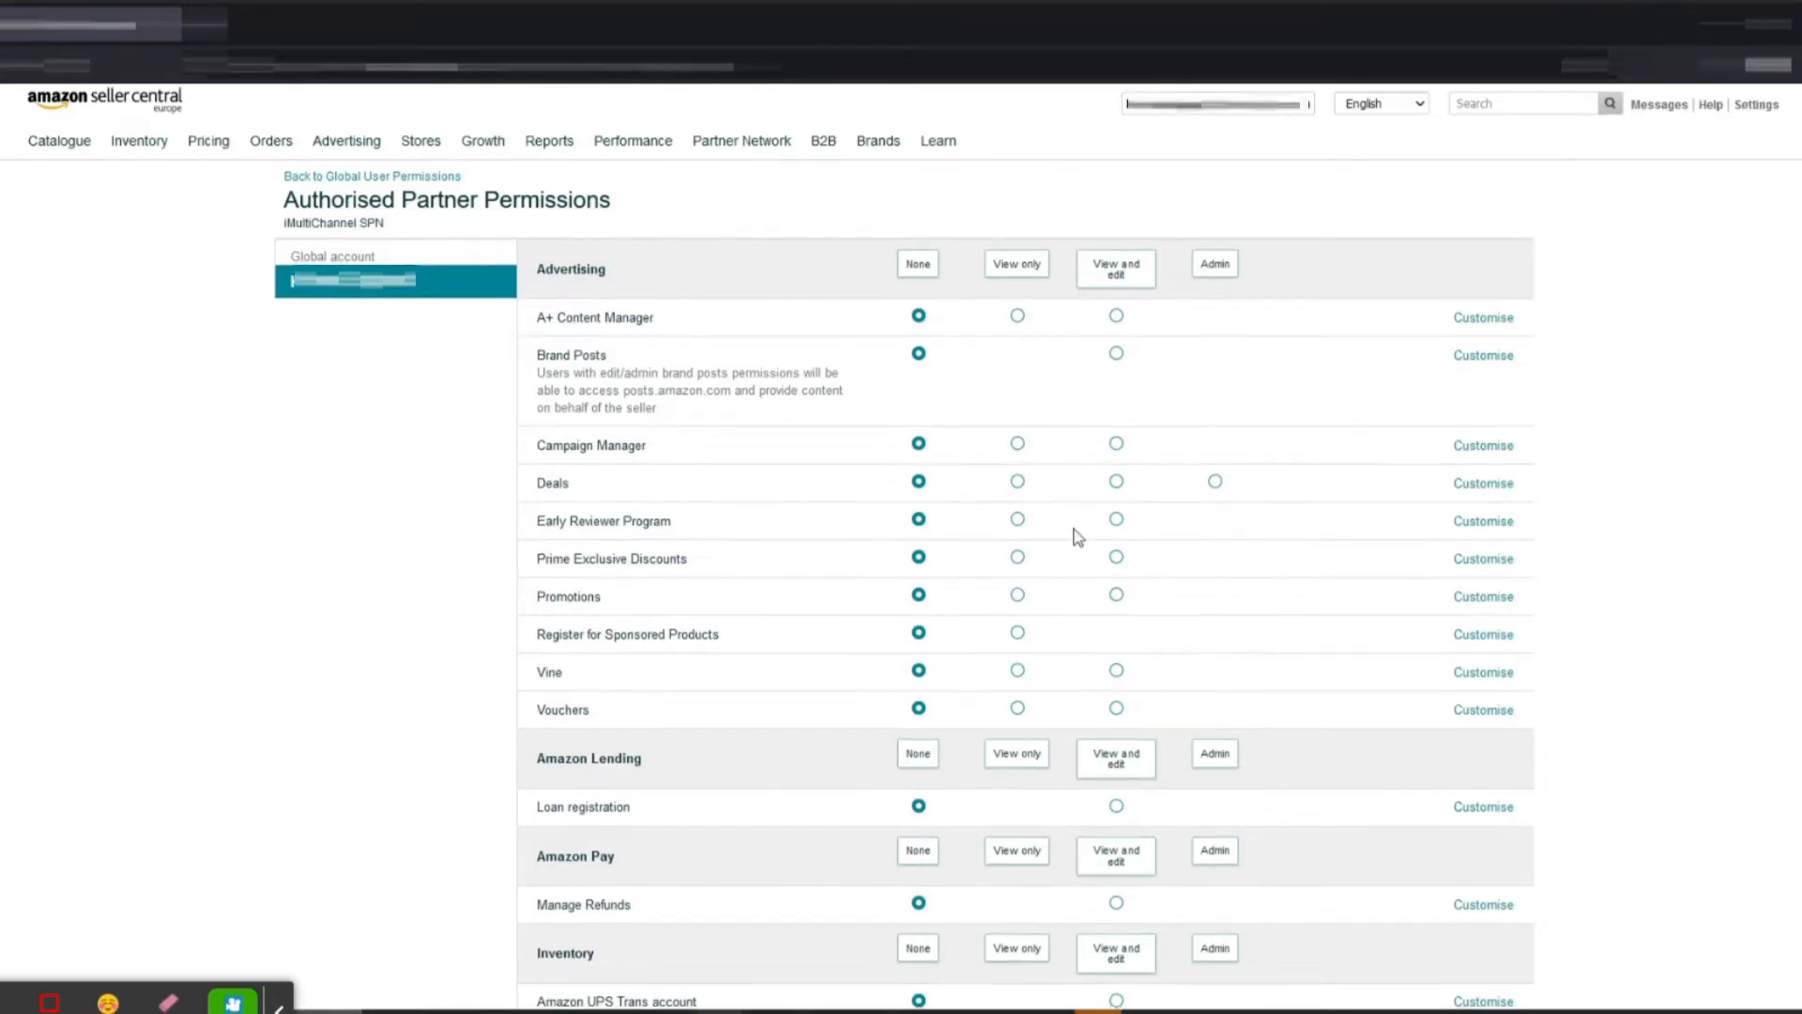
scroll("down", 3)
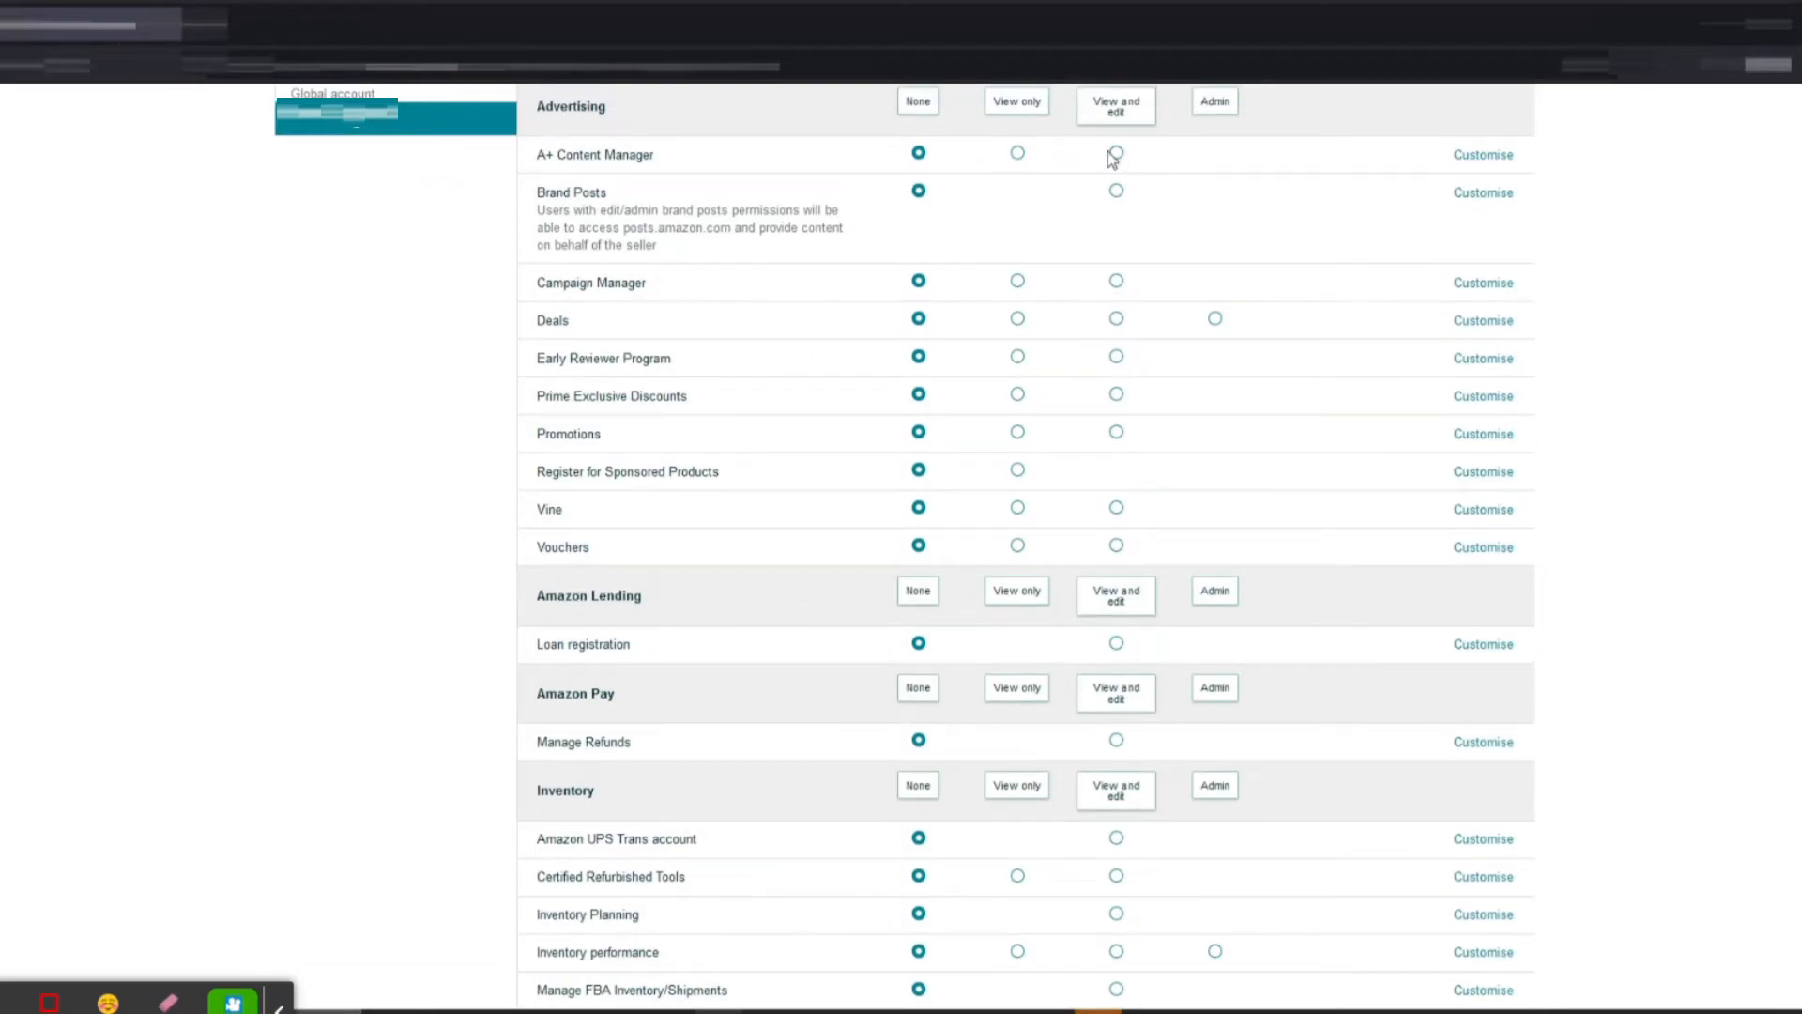
left_click(1115, 153)
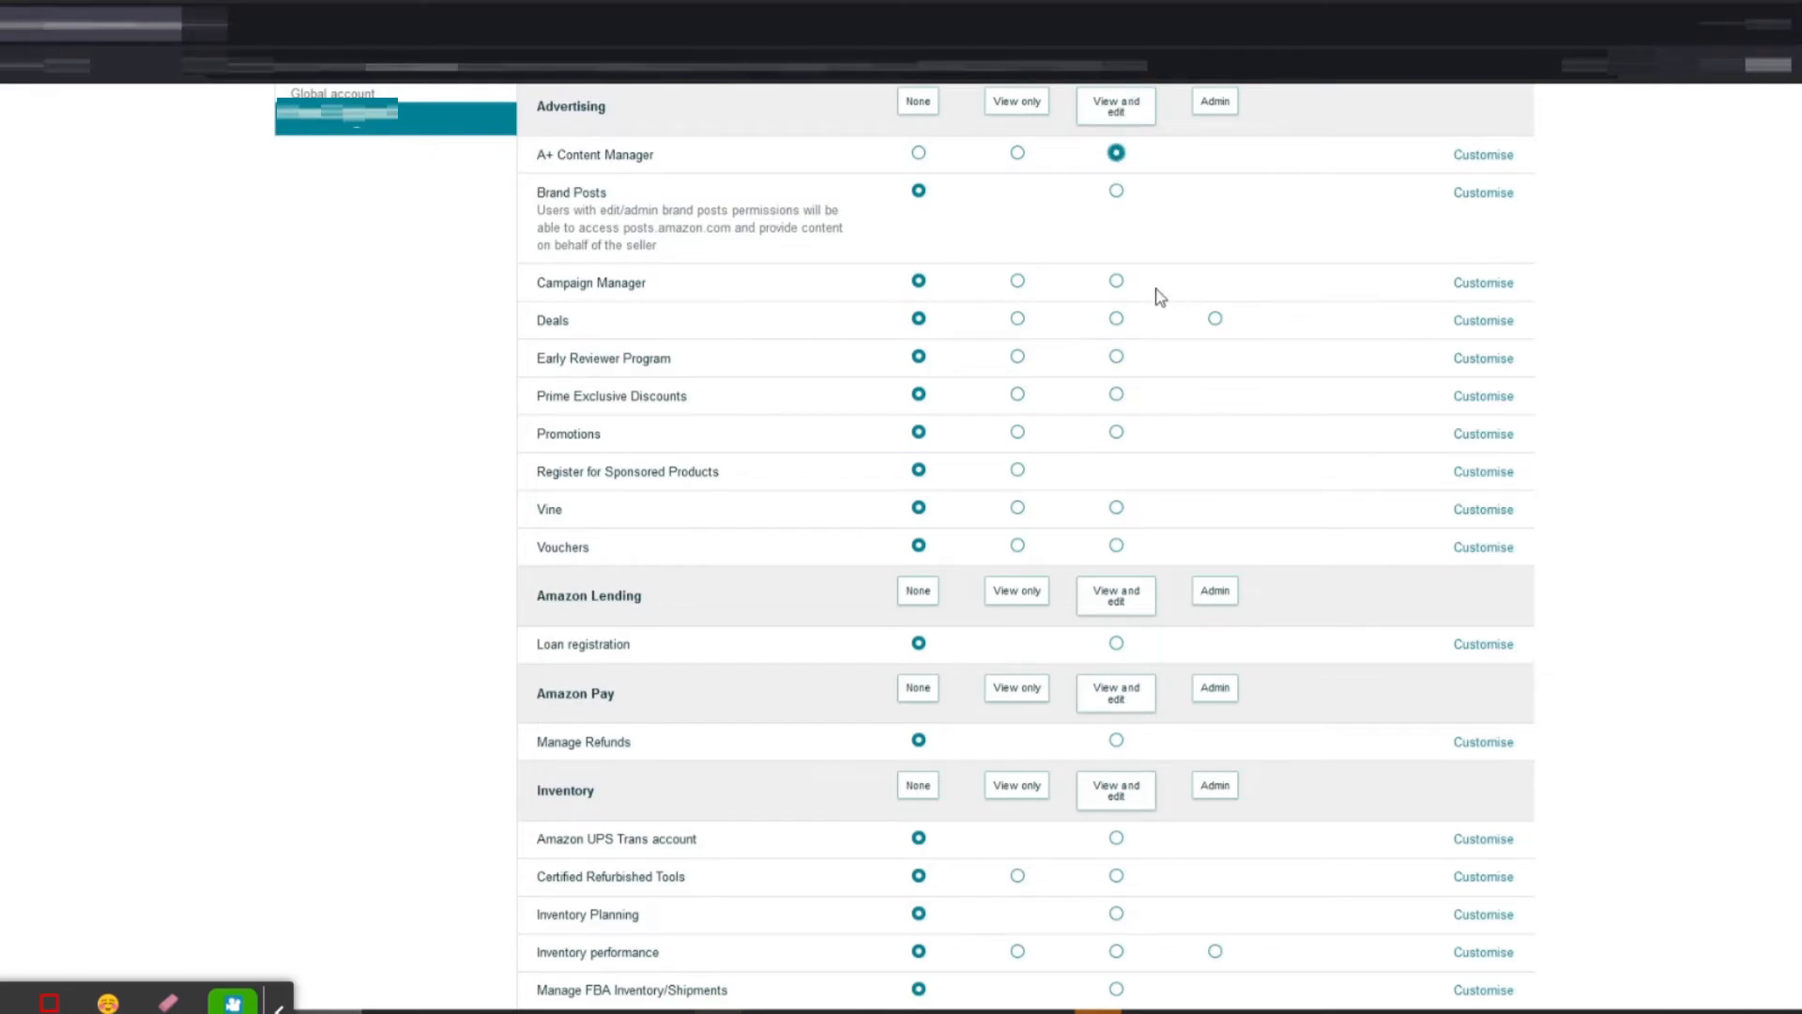
scroll("down", 3)
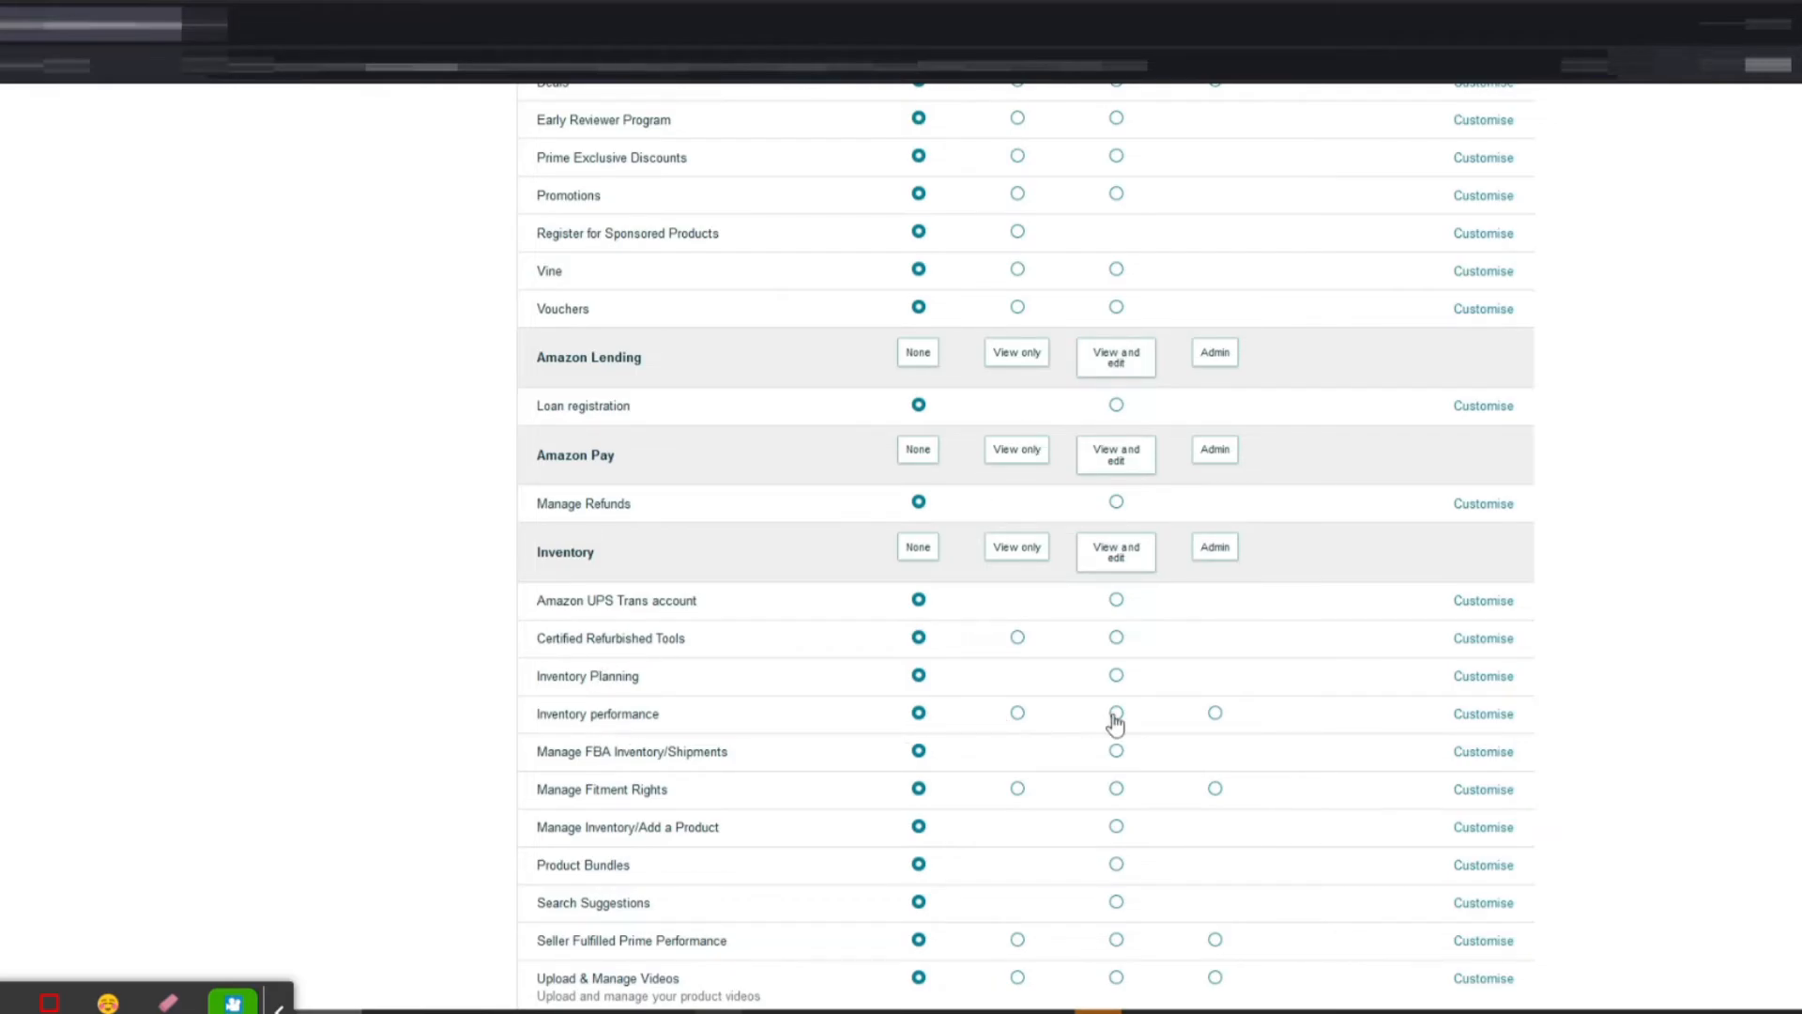
scroll("down", 3)
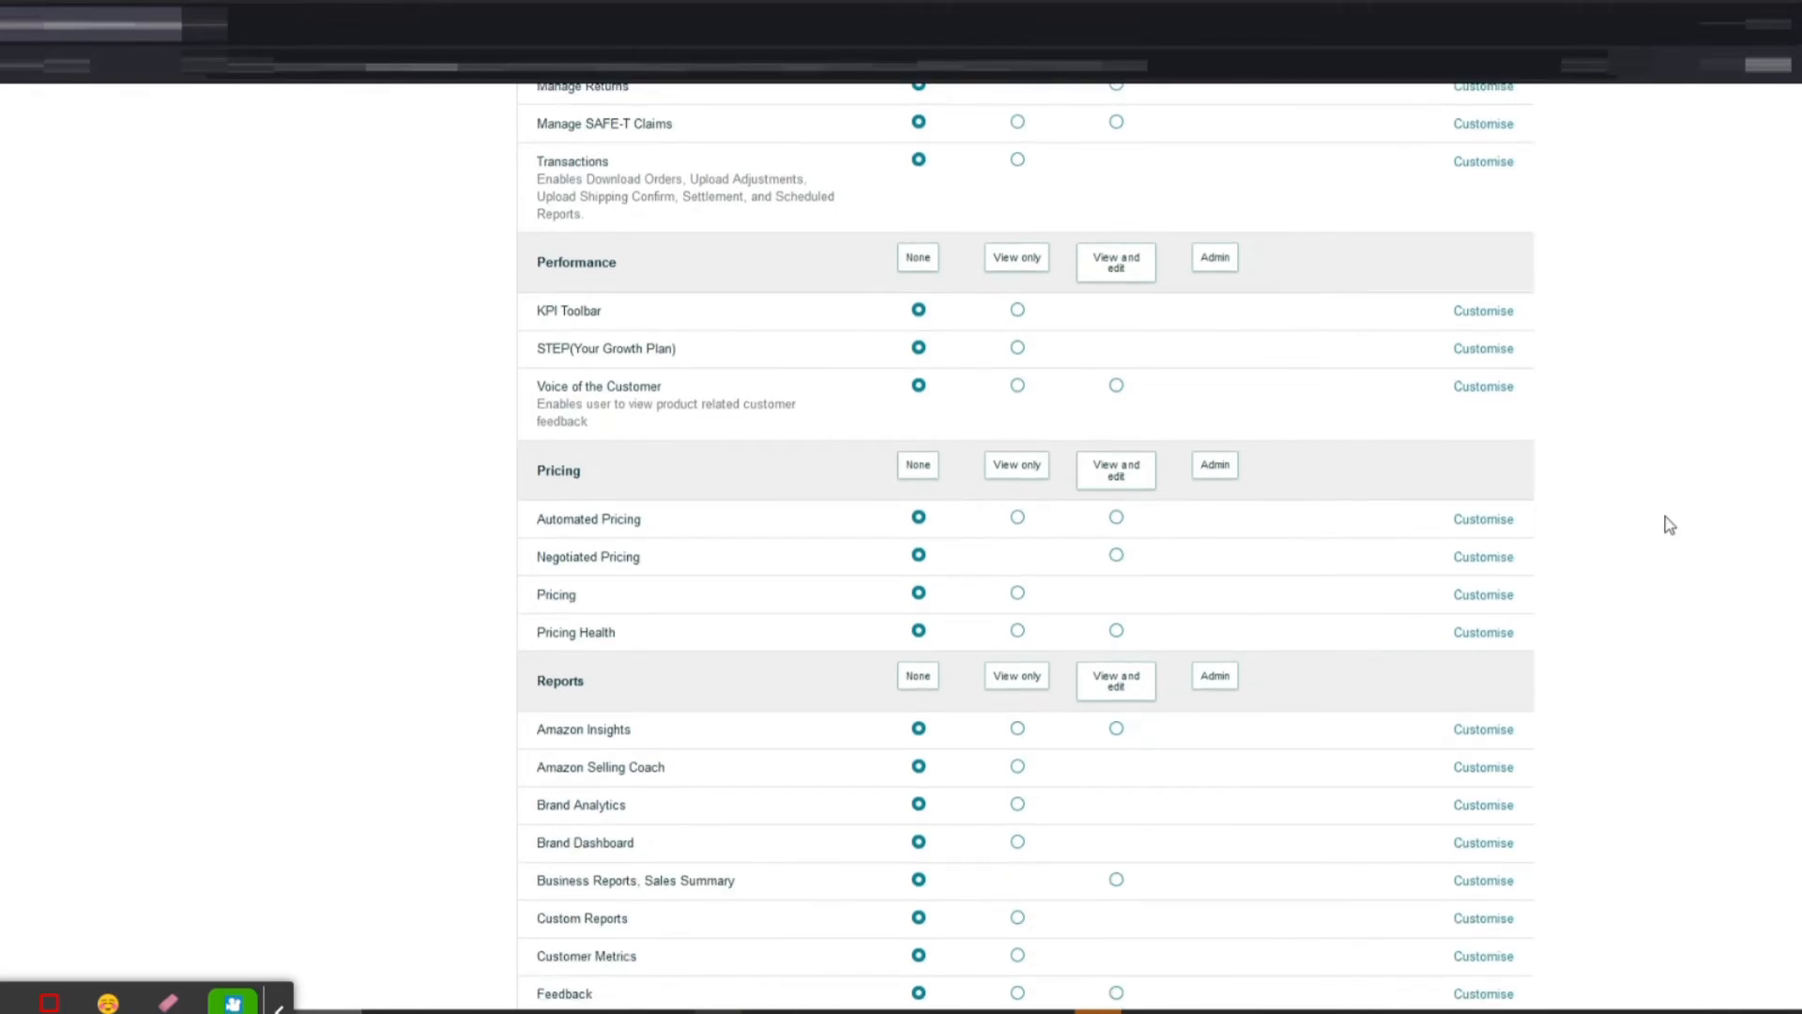
scroll("down", 3)
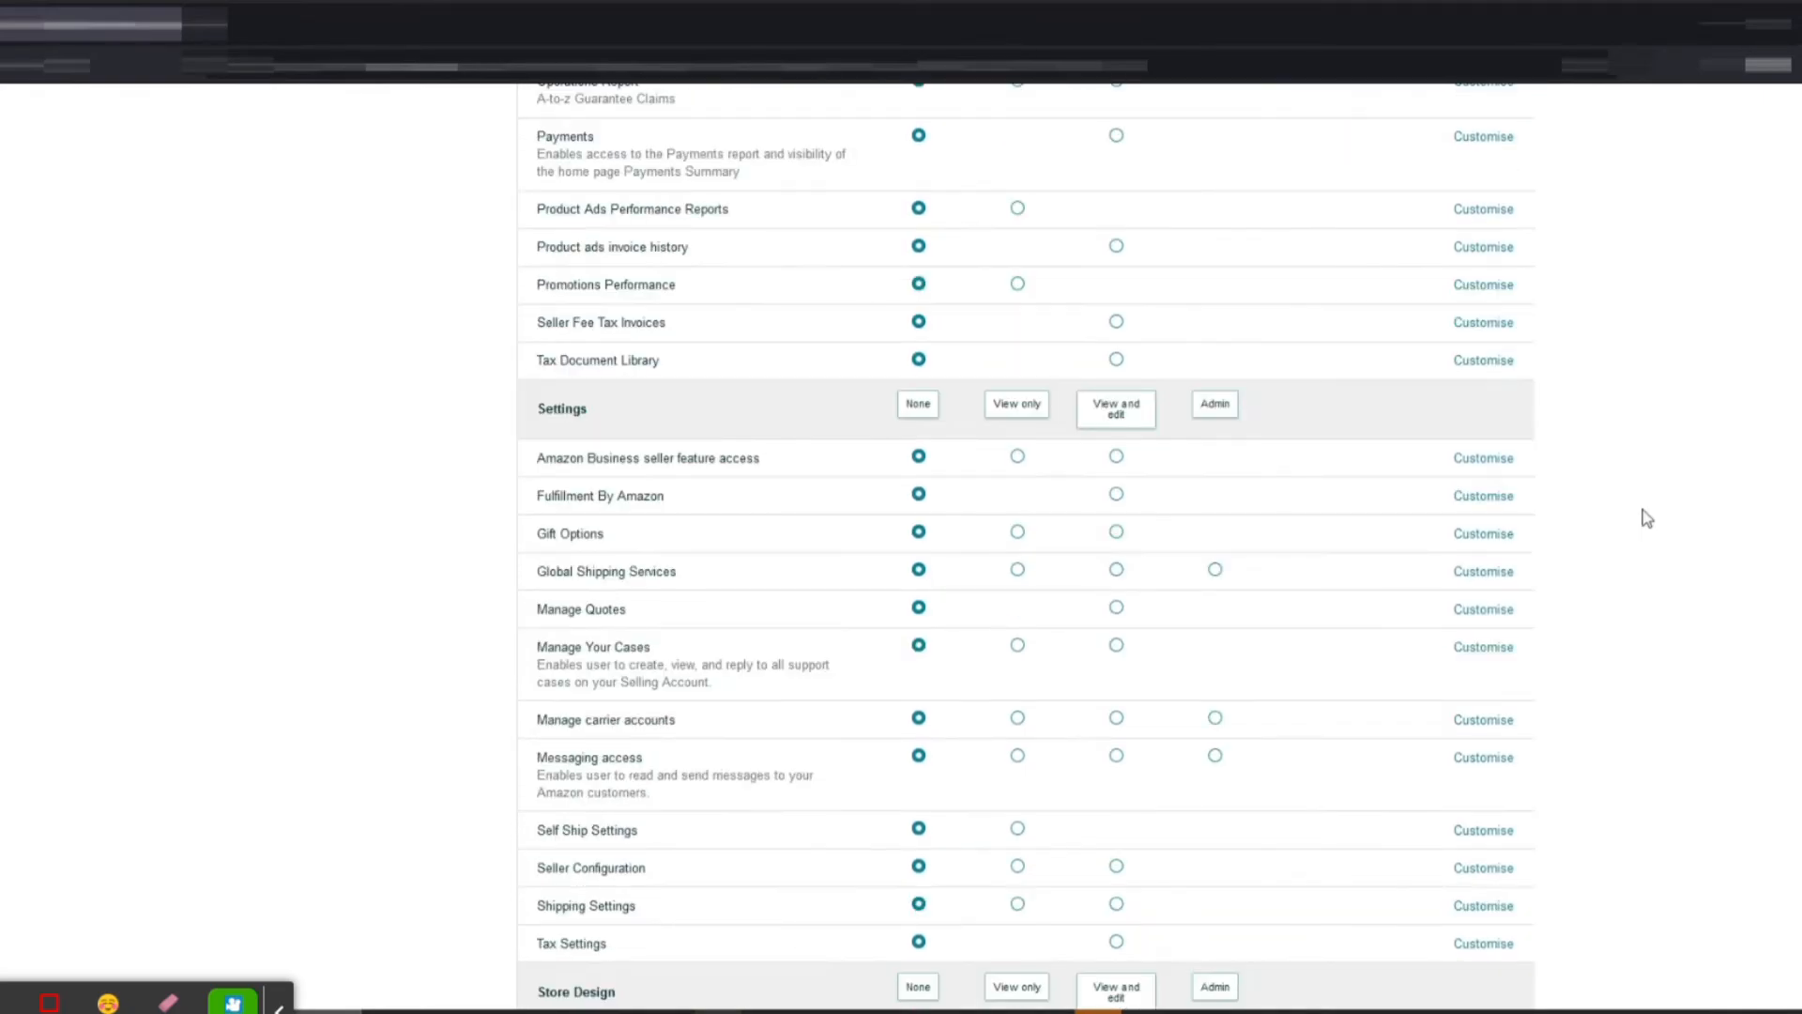
scroll("down", 3)
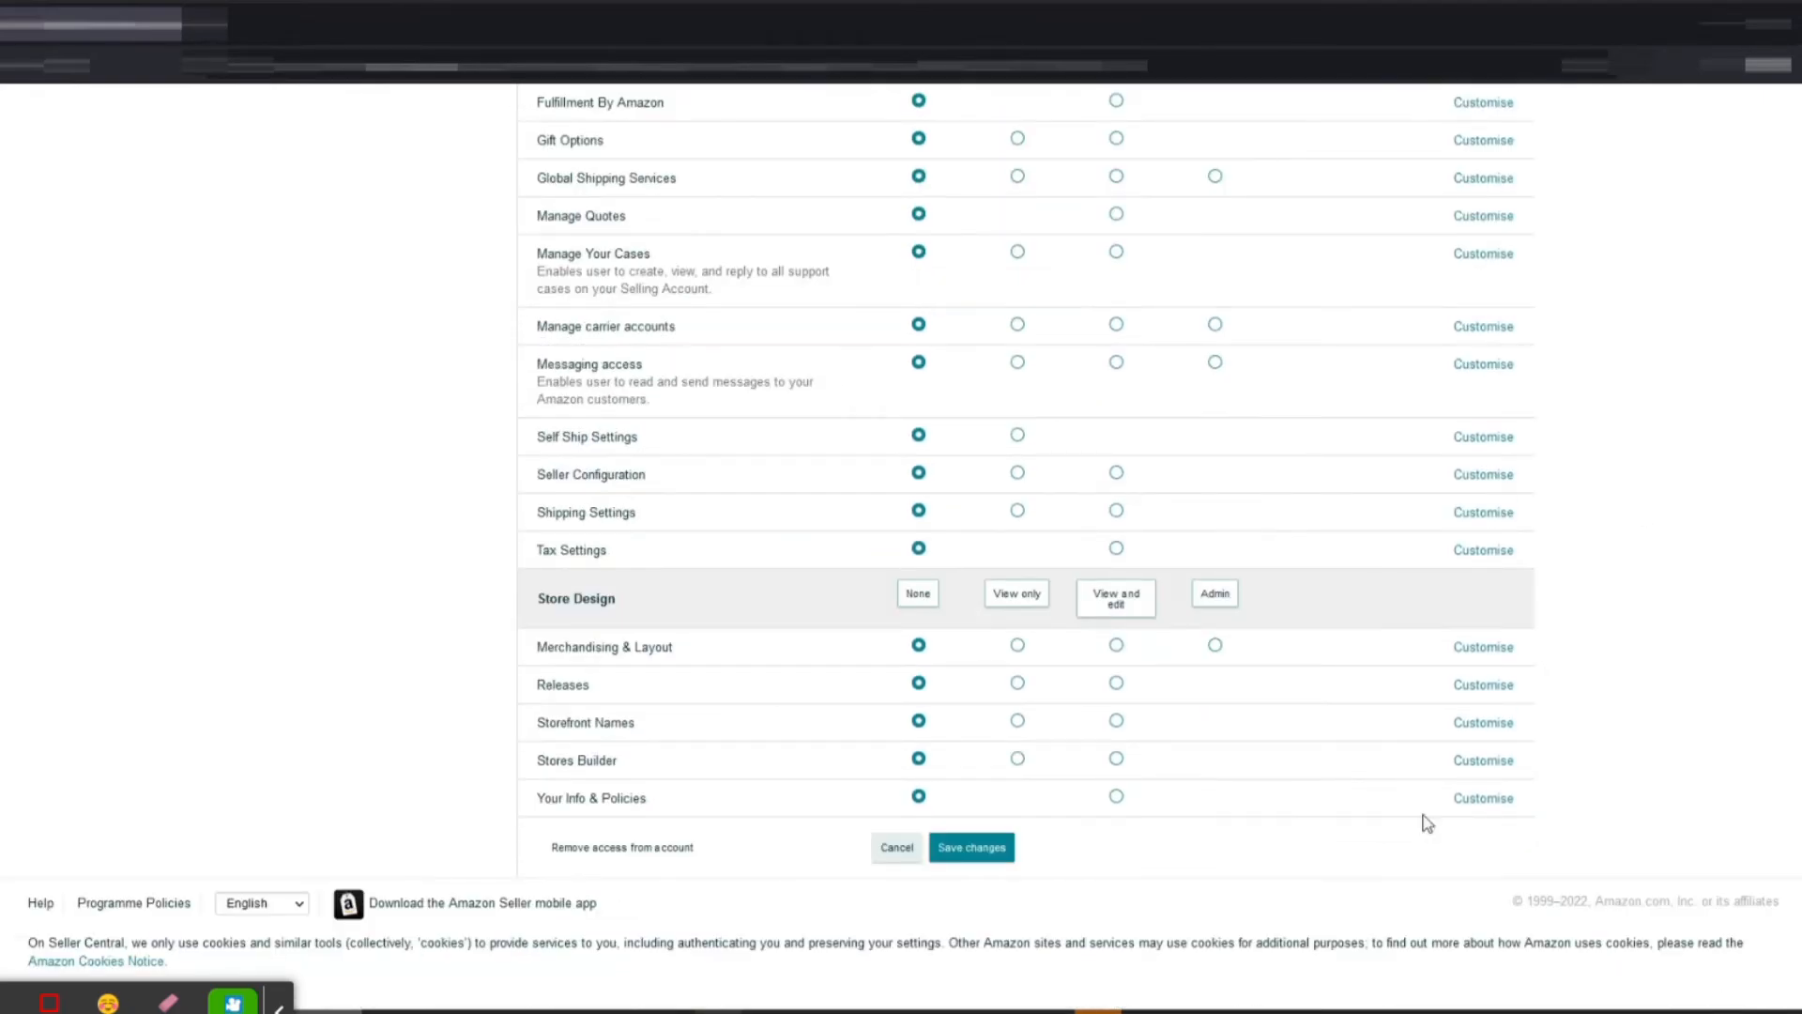
- Save iMultiChannel SPN's authorised partner permission changes
left_click(969, 846)
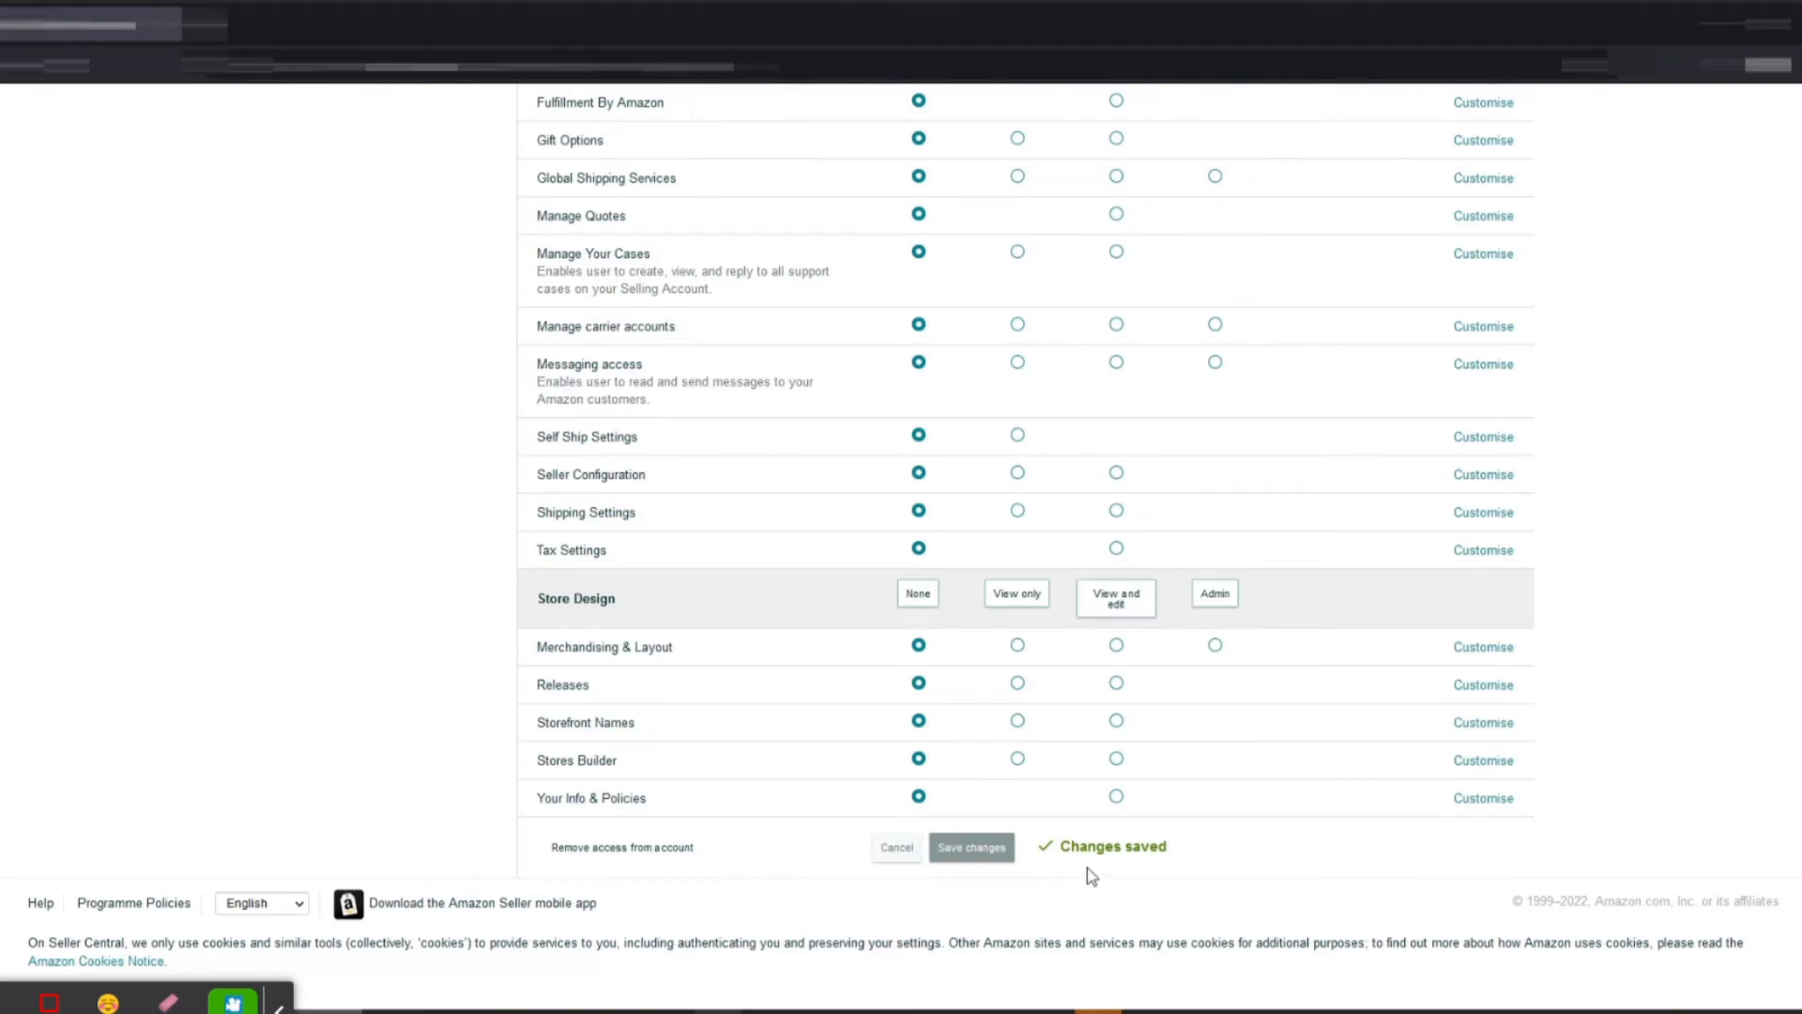
mouse_move(1093, 872)
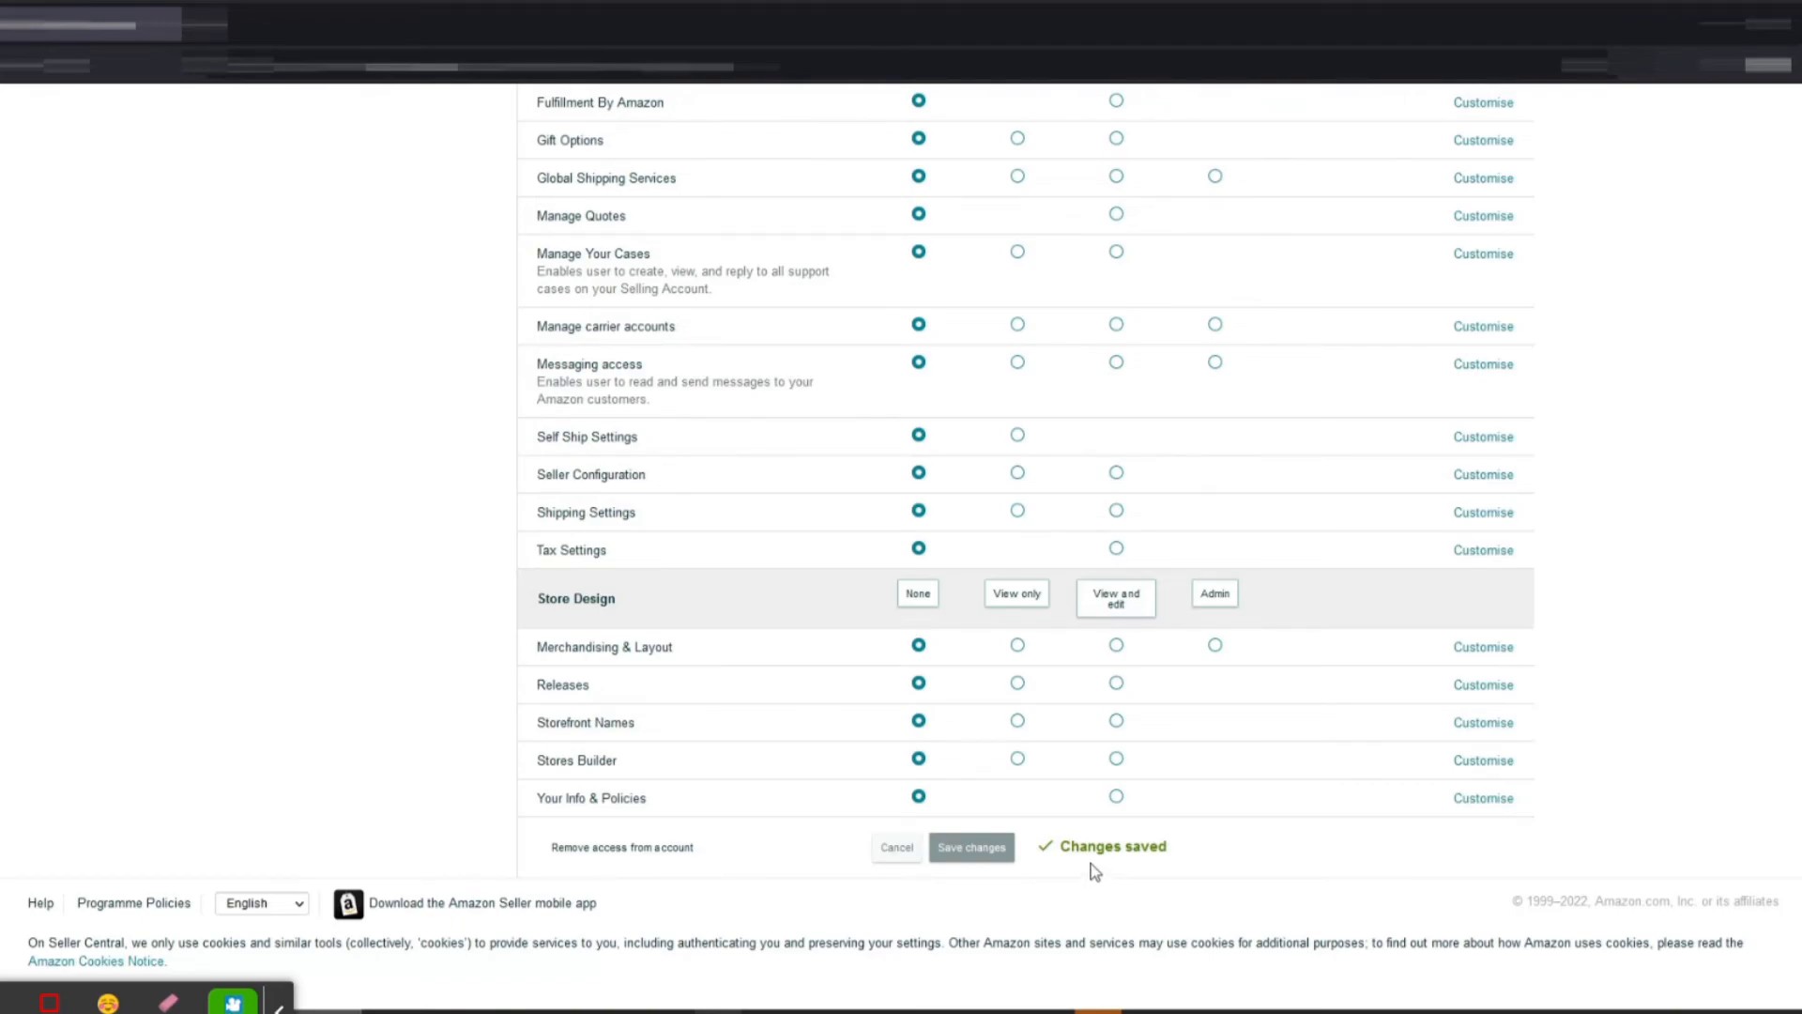